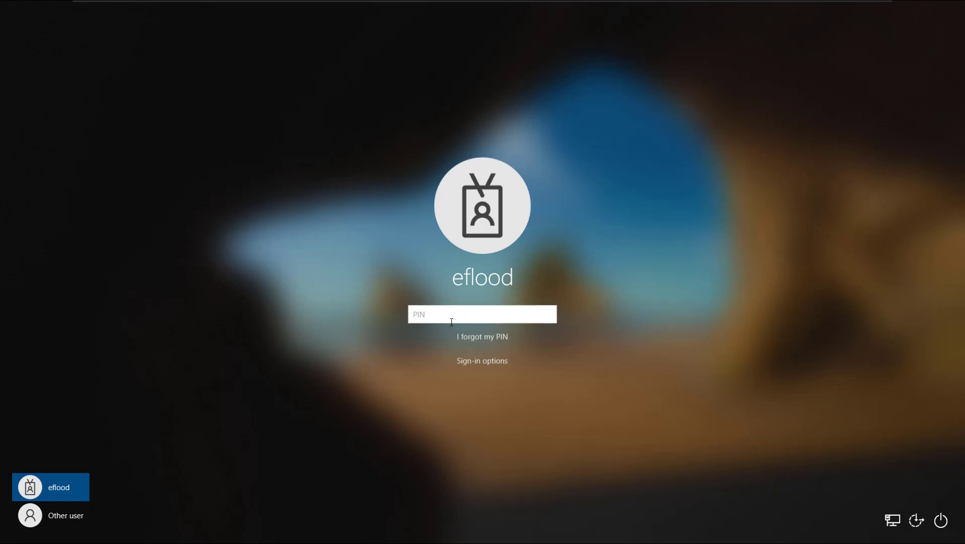
Enter the PIN and sign in to reach the Windows 10 desktop
left_click(481, 314)
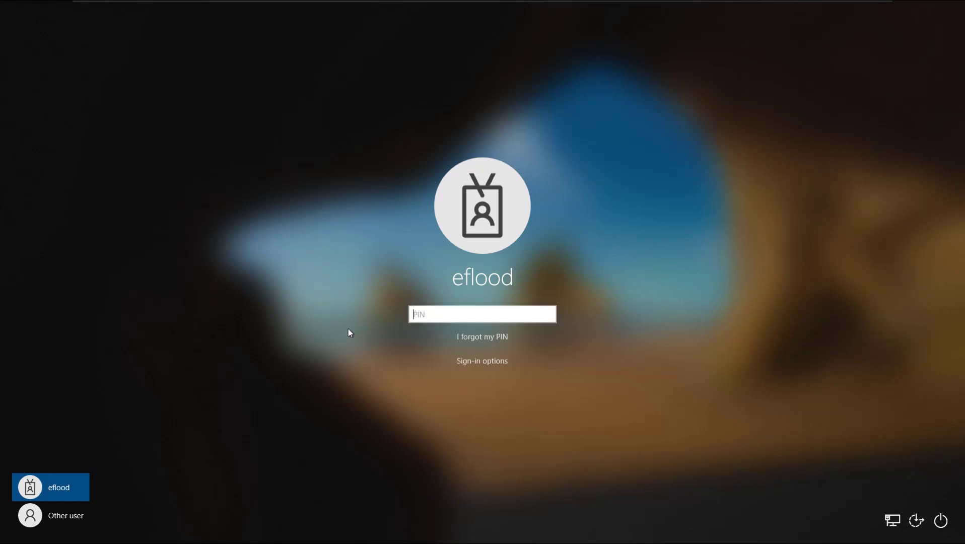
mouse_move(396, 310)
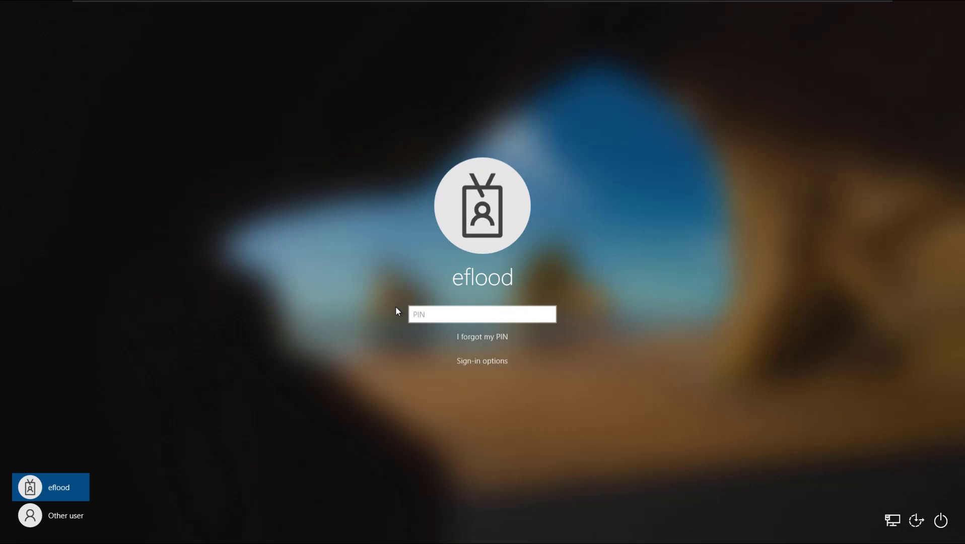
left_click(481, 315)
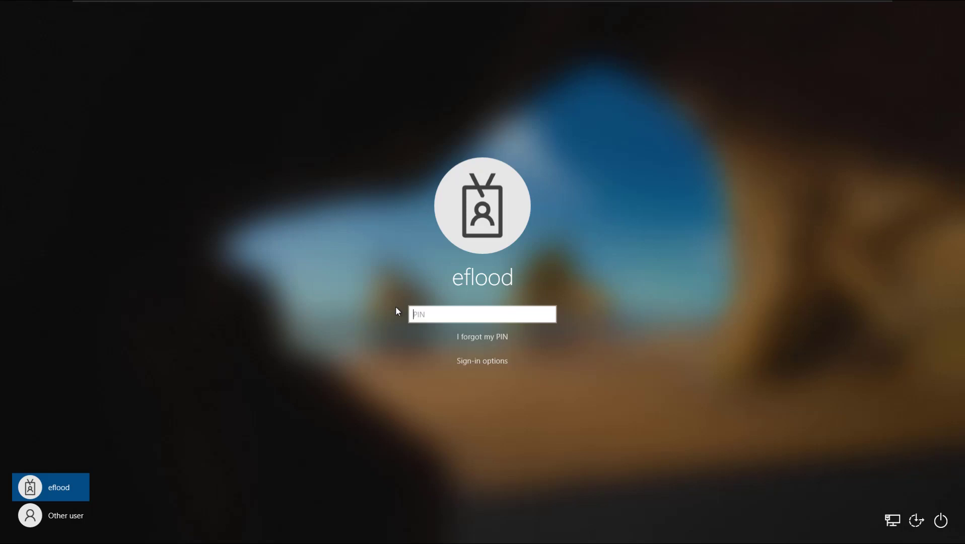
mouse_move(365, 292)
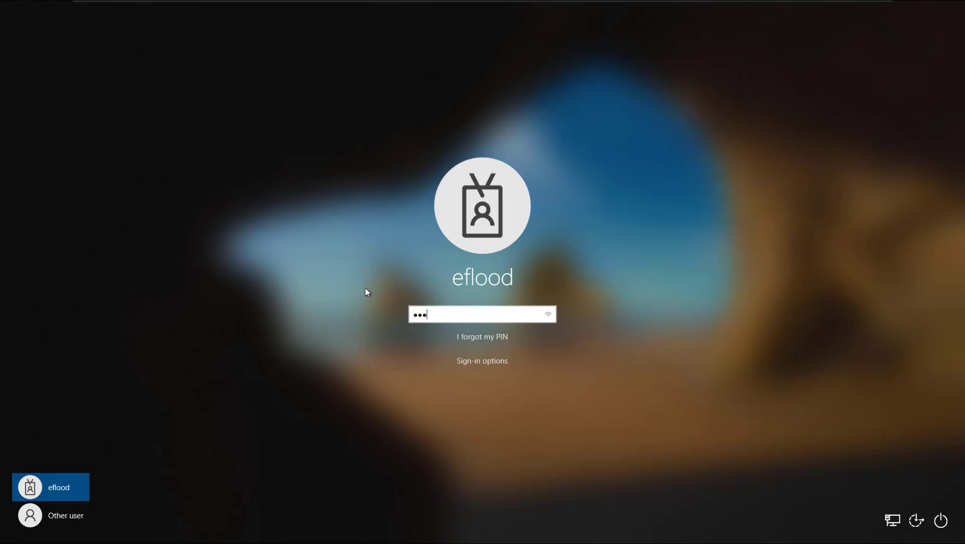
key("Enter")
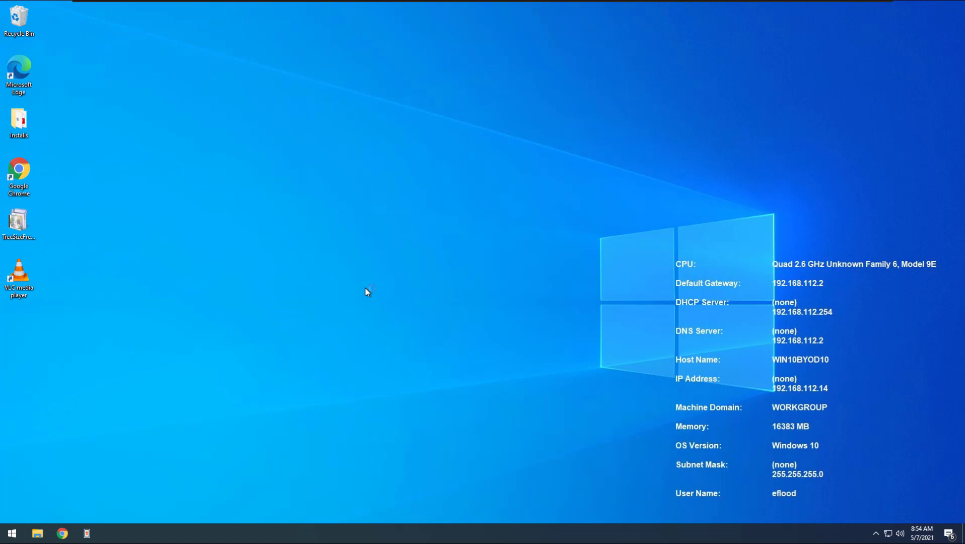
mouse_move(186, 323)
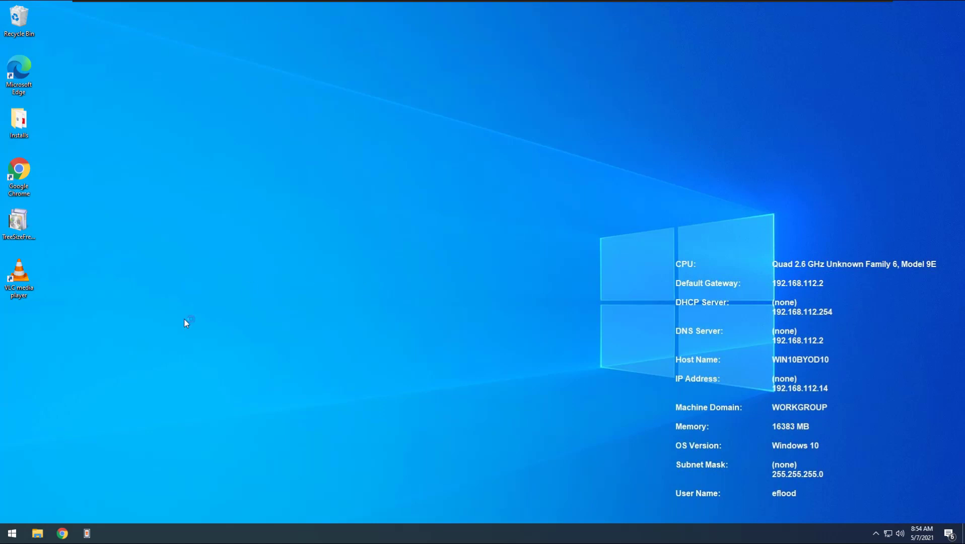
mouse_move(240, 353)
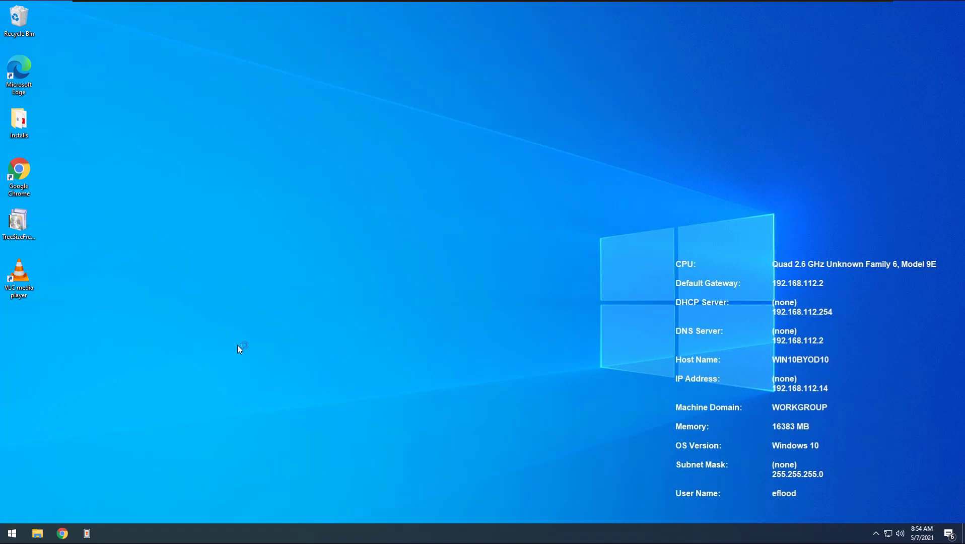
mouse_move(248, 362)
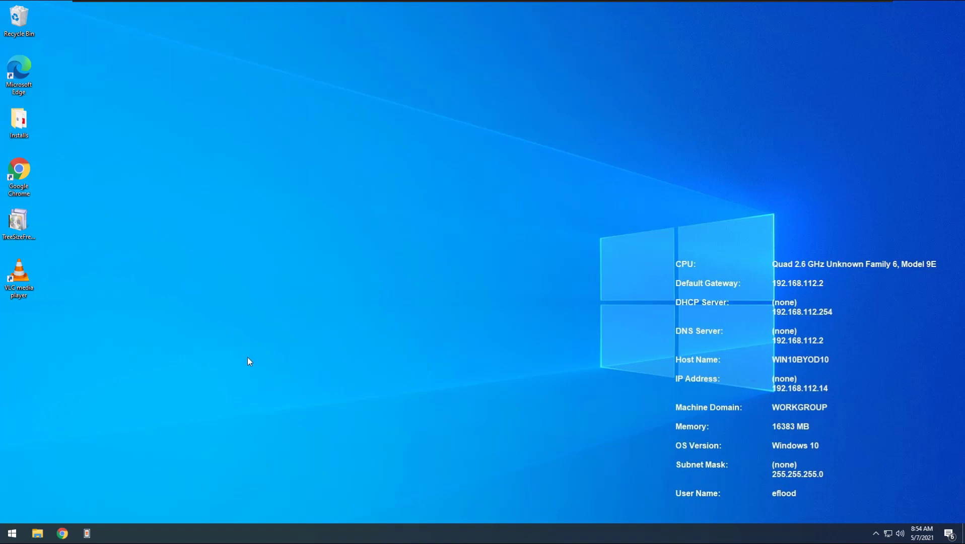
mouse_move(263, 364)
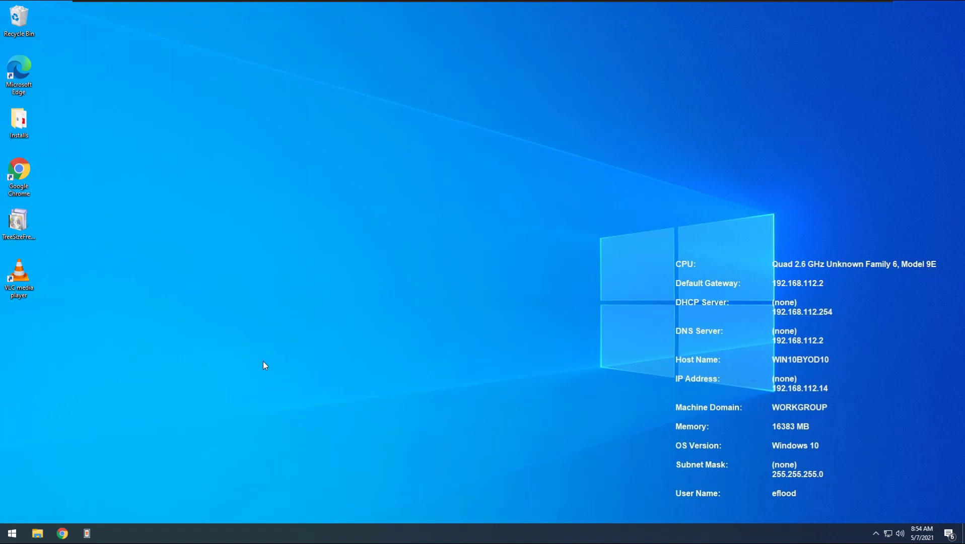
mouse_move(227, 364)
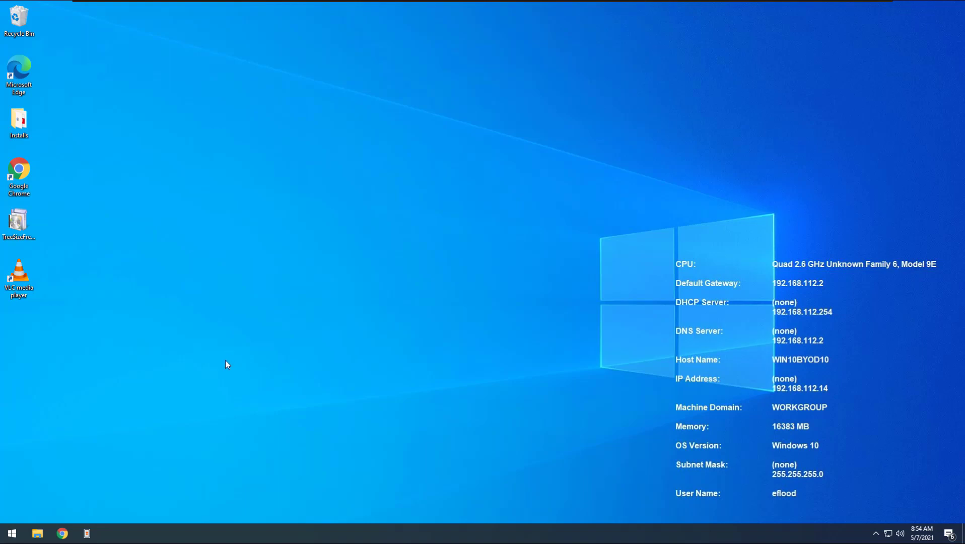
mouse_move(176, 342)
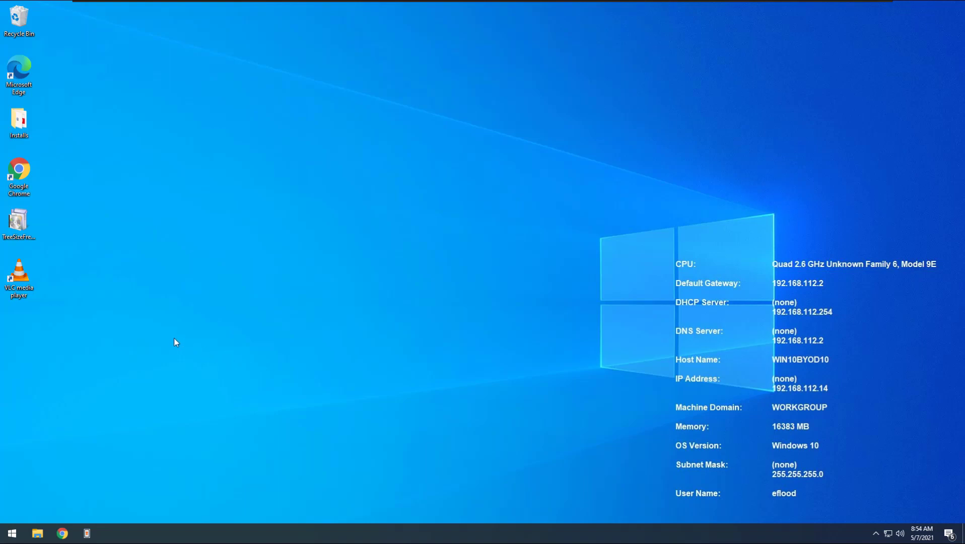
mouse_move(19, 223)
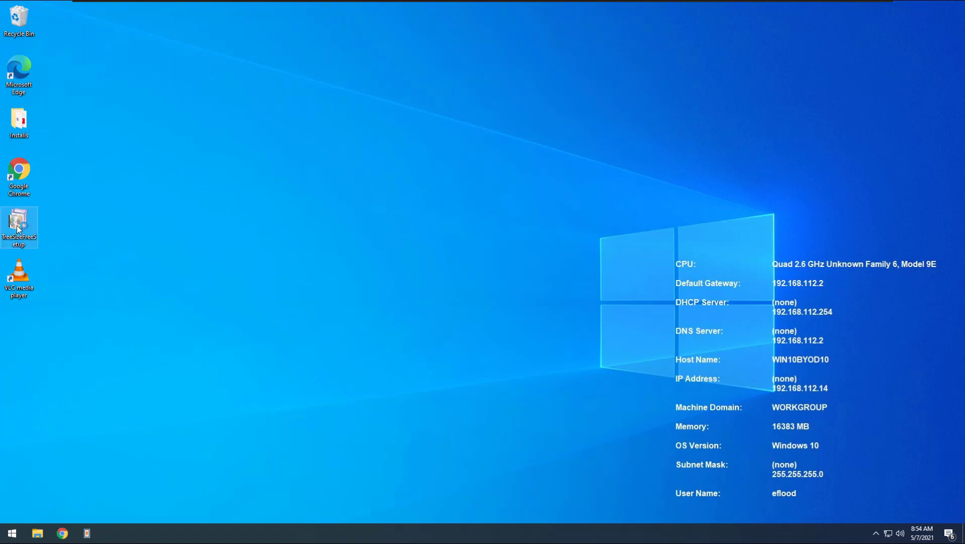
Launch TreeSize Free Setup so Privilege Management shows its Confirm Execution prompt
double_click(18, 226)
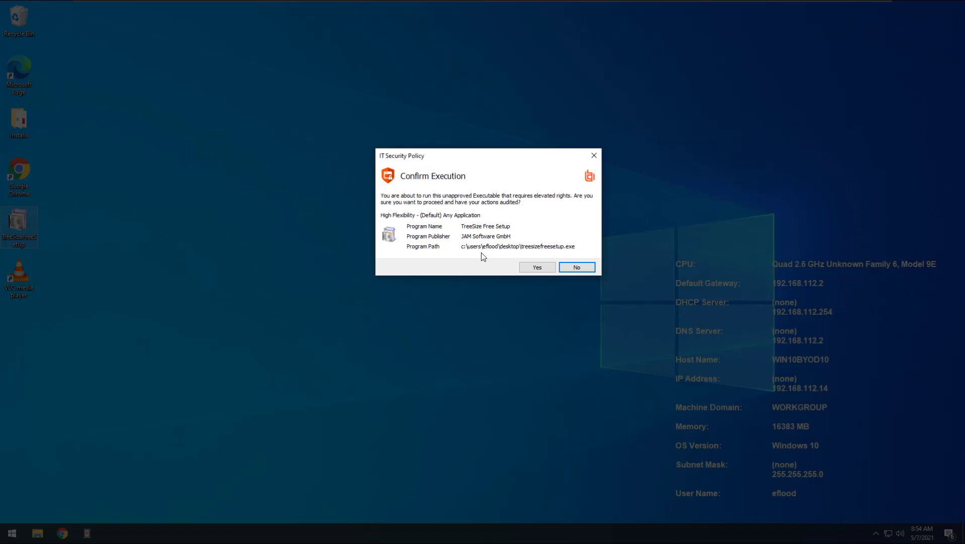
mouse_move(566, 254)
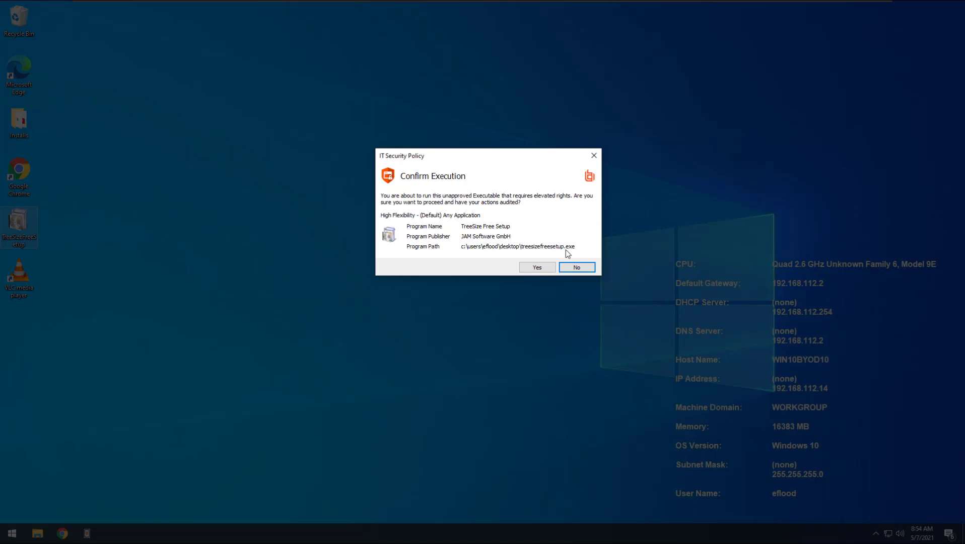
mouse_move(462, 207)
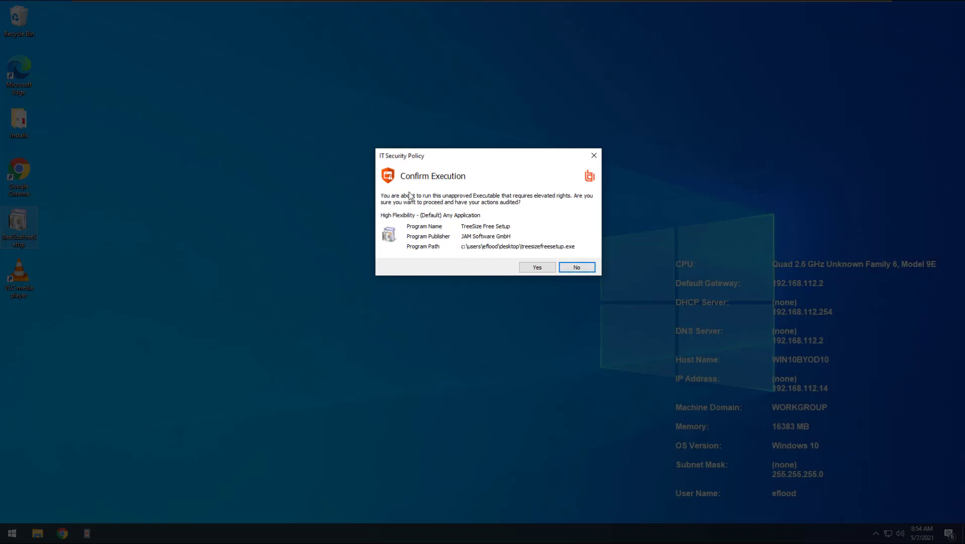
mouse_move(448, 207)
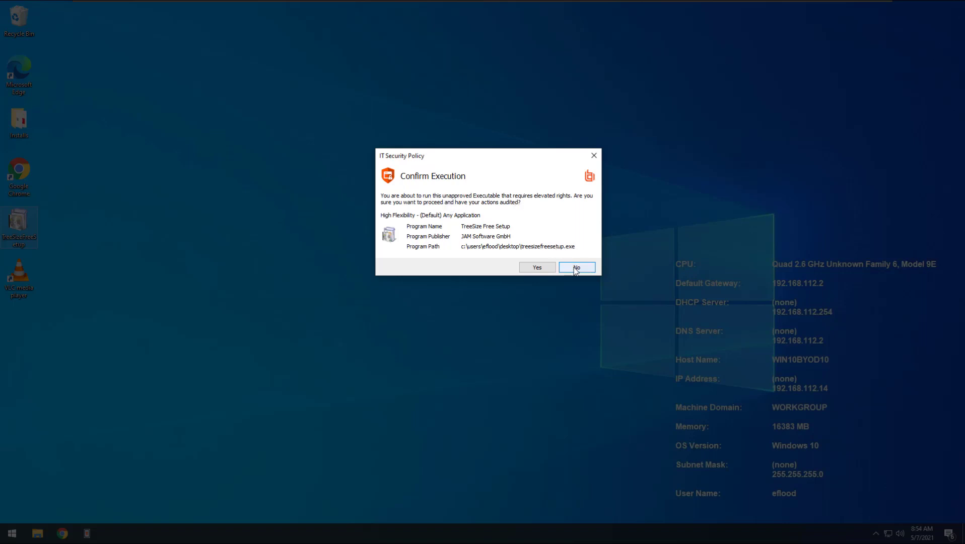
left_click(575, 266)
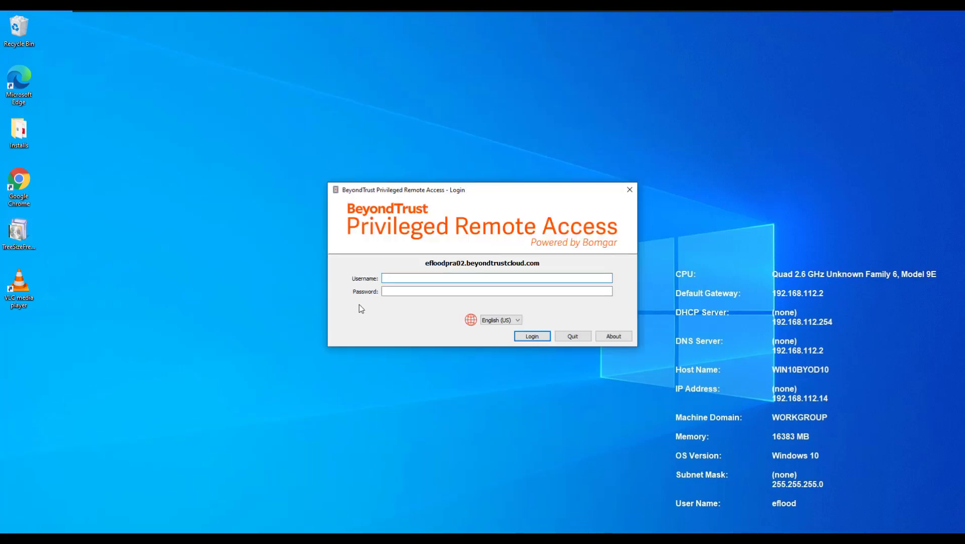
mouse_move(363, 266)
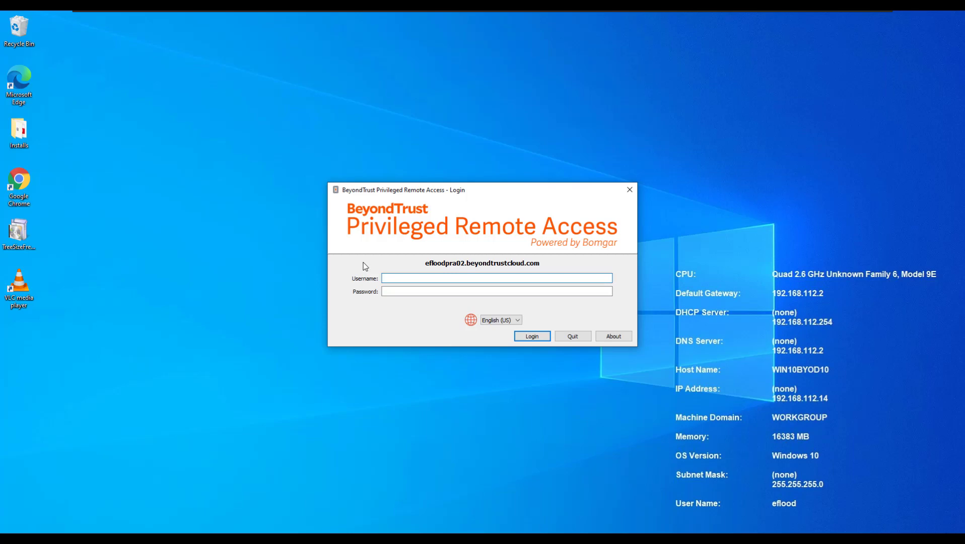
left_click(495, 277)
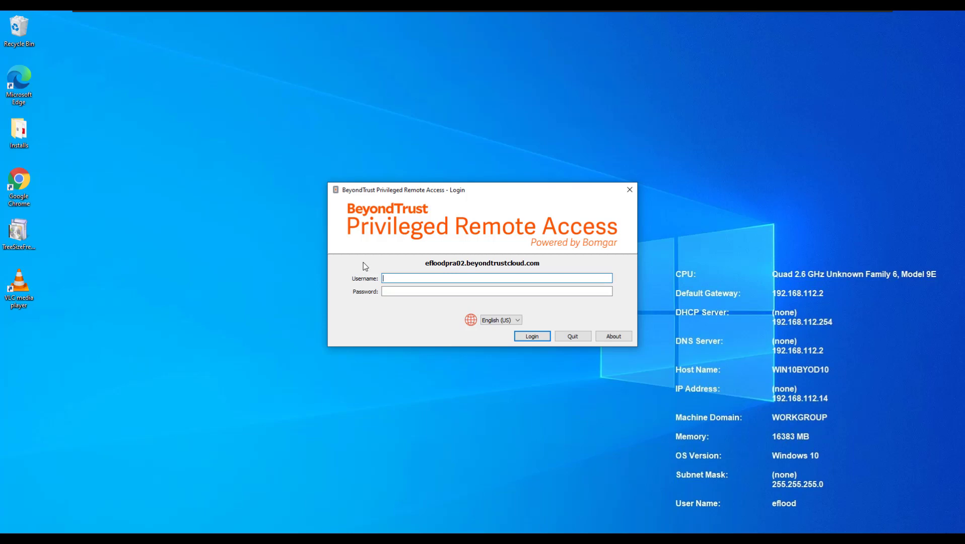
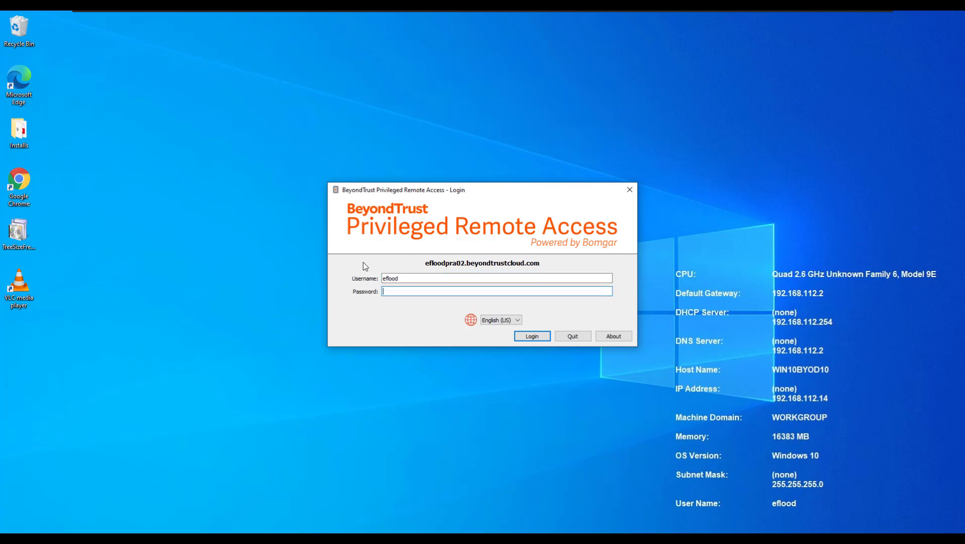
type("password")
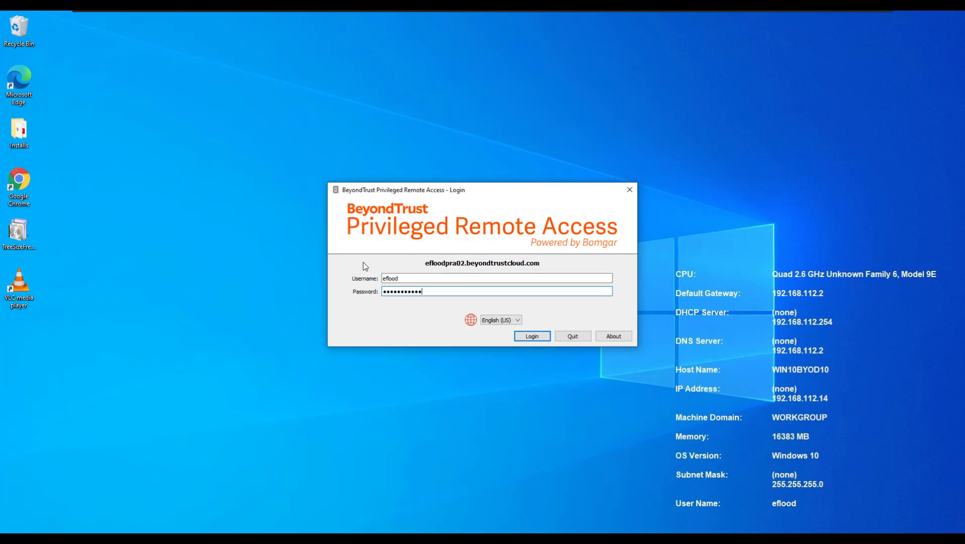
left_click(531, 336)
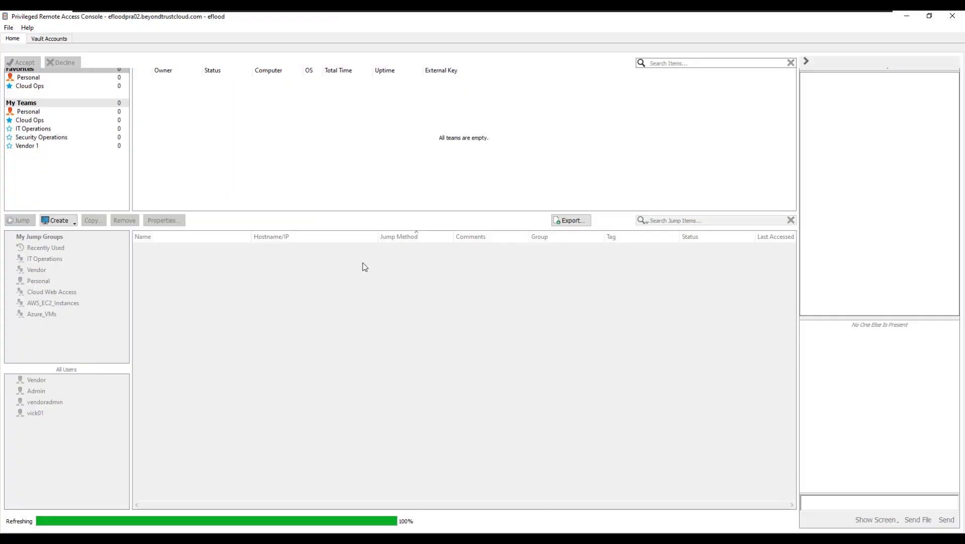
List the AWS IAM and Azure AD jump items in the Cloud Web Access group
left_click(51, 292)
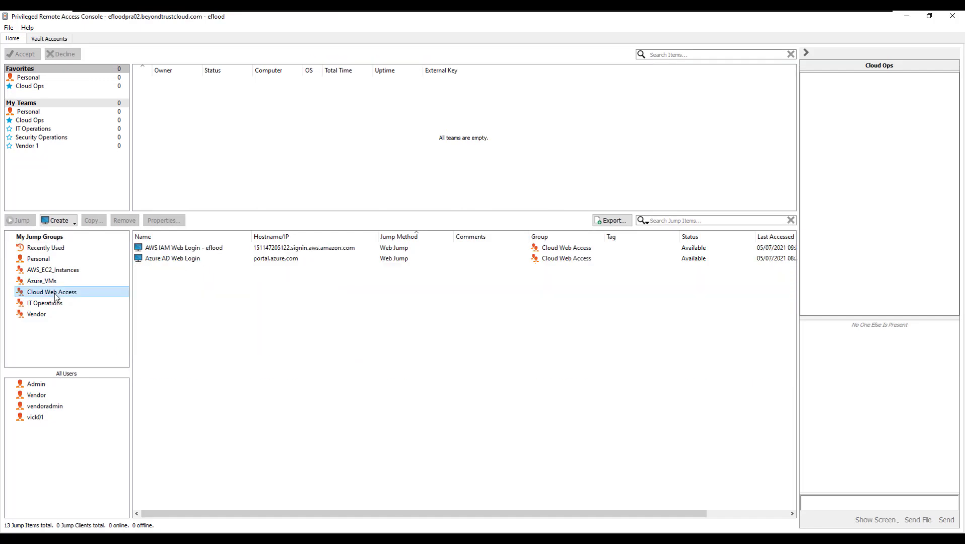
mouse_move(202, 281)
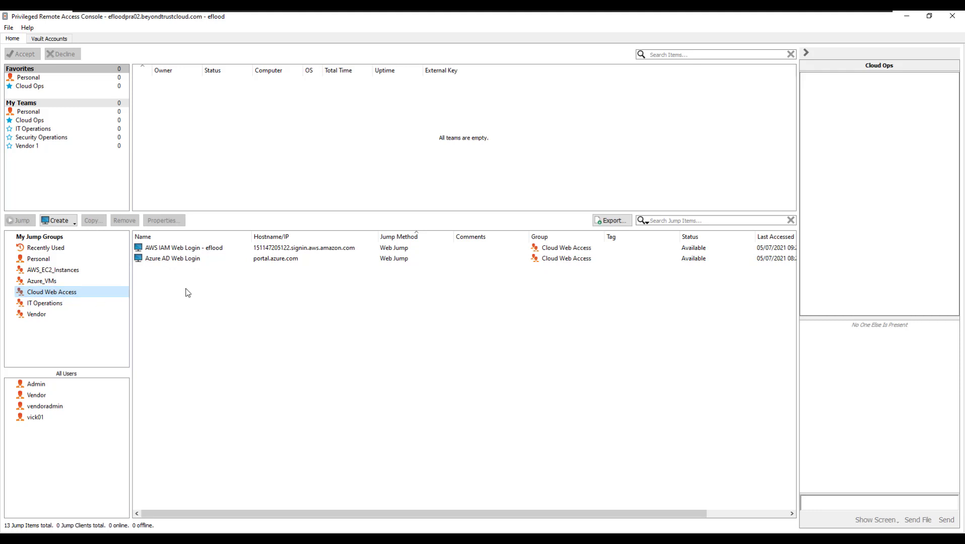
mouse_move(181, 258)
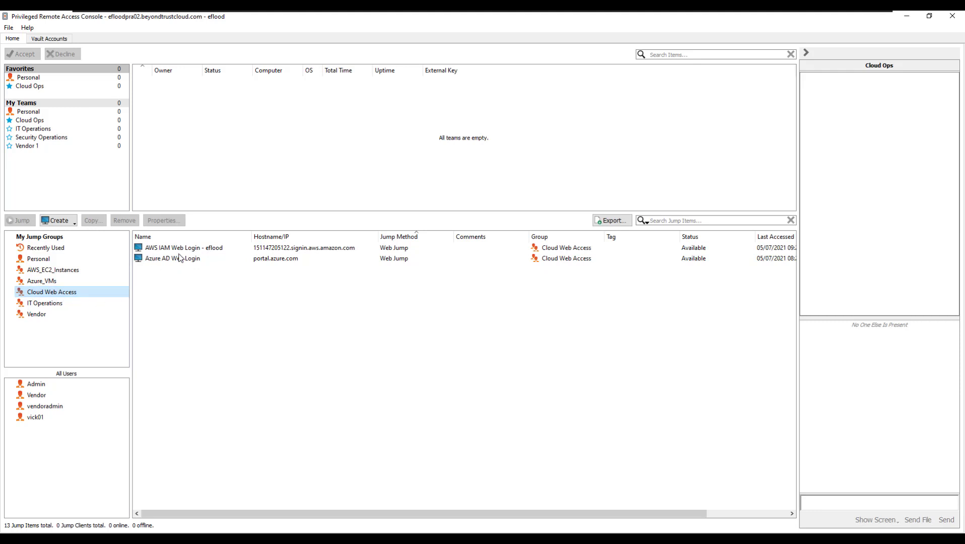
mouse_move(176, 264)
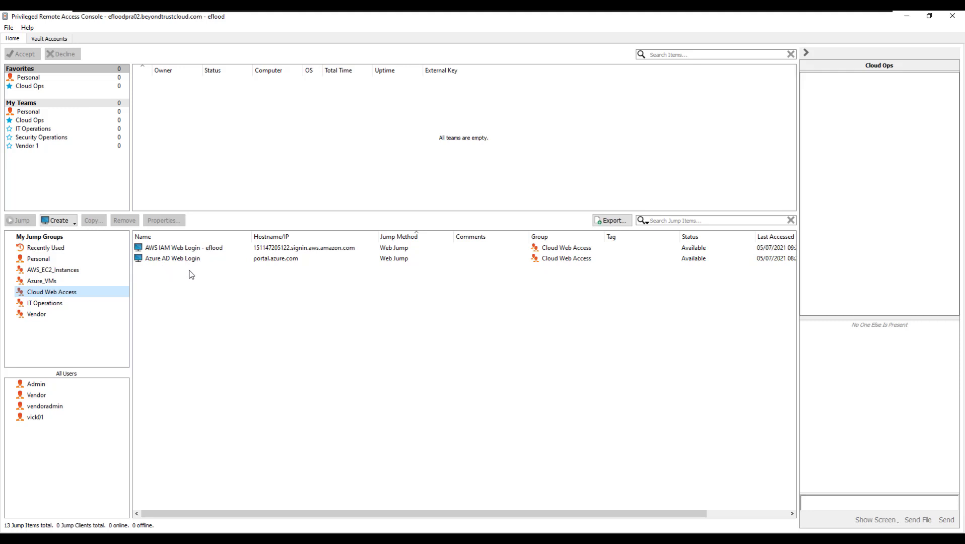
mouse_move(155, 253)
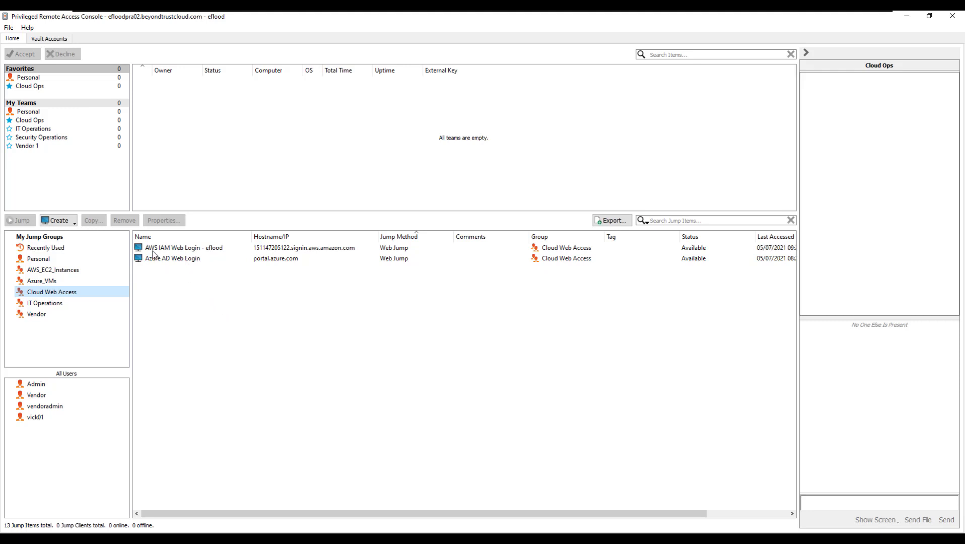
mouse_move(165, 250)
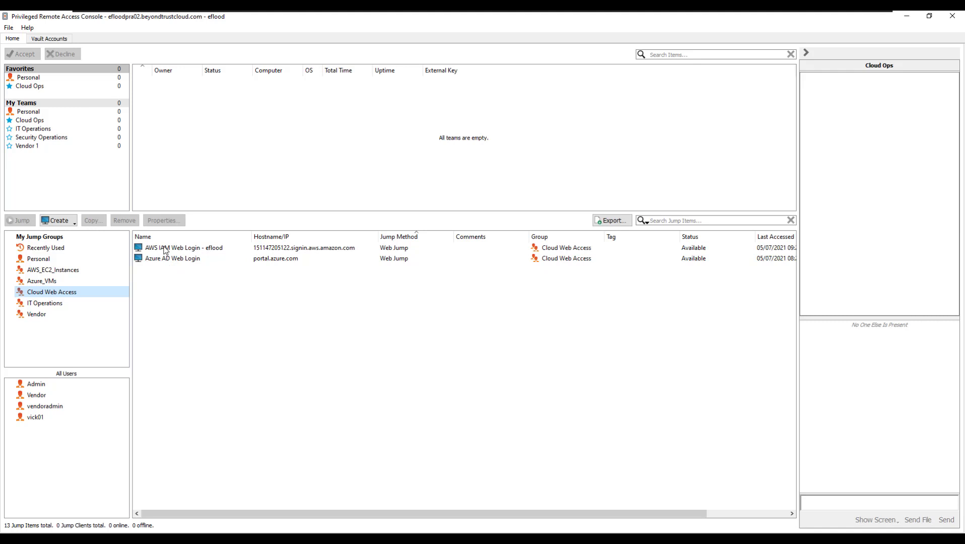
Web jump to AWS IAM with stored credentials and reach the EC2 Dashboard
double_click(183, 248)
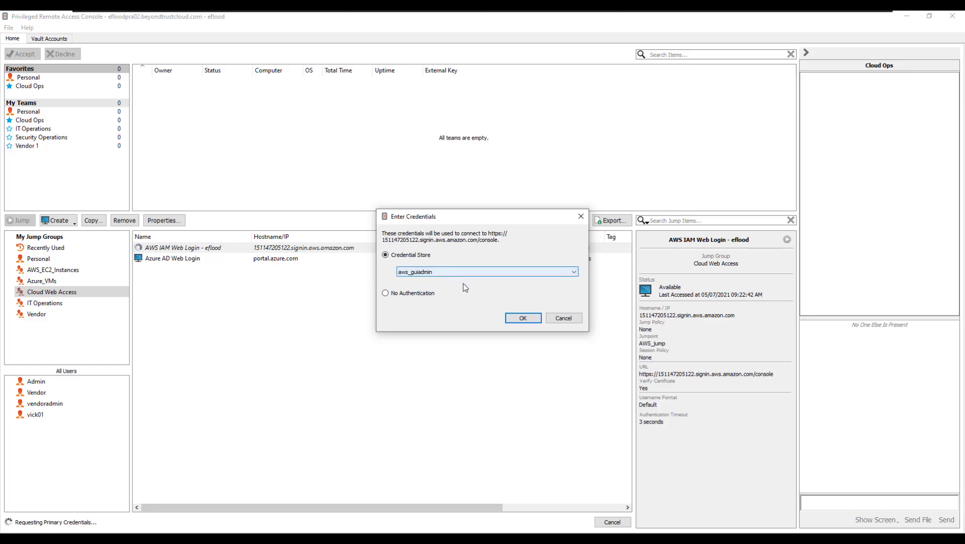
left_click(522, 318)
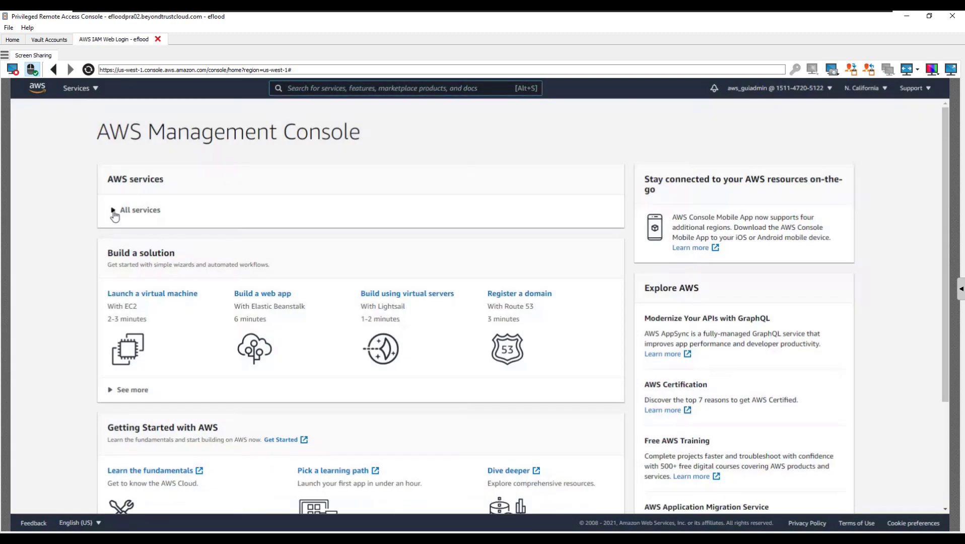
left_click(113, 210)
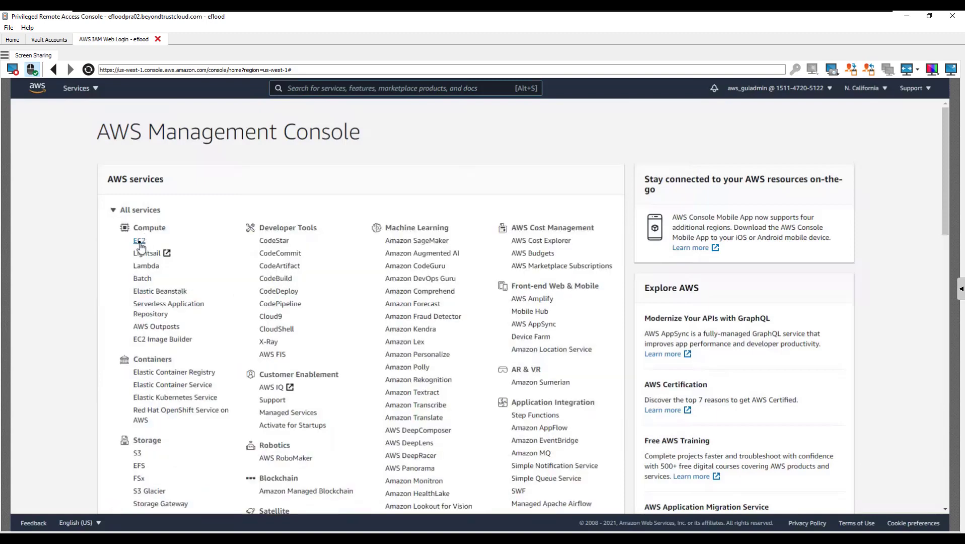
left_click(138, 240)
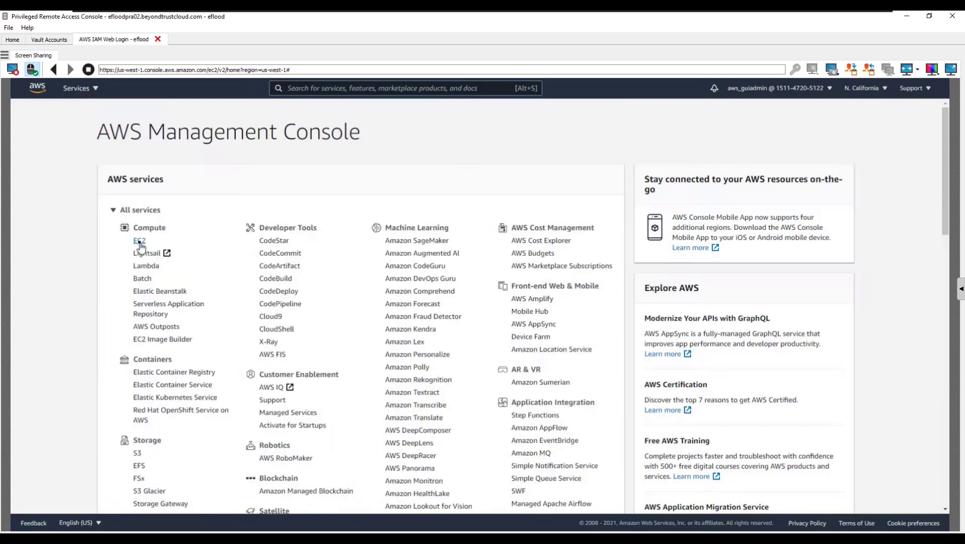
left_click(138, 240)
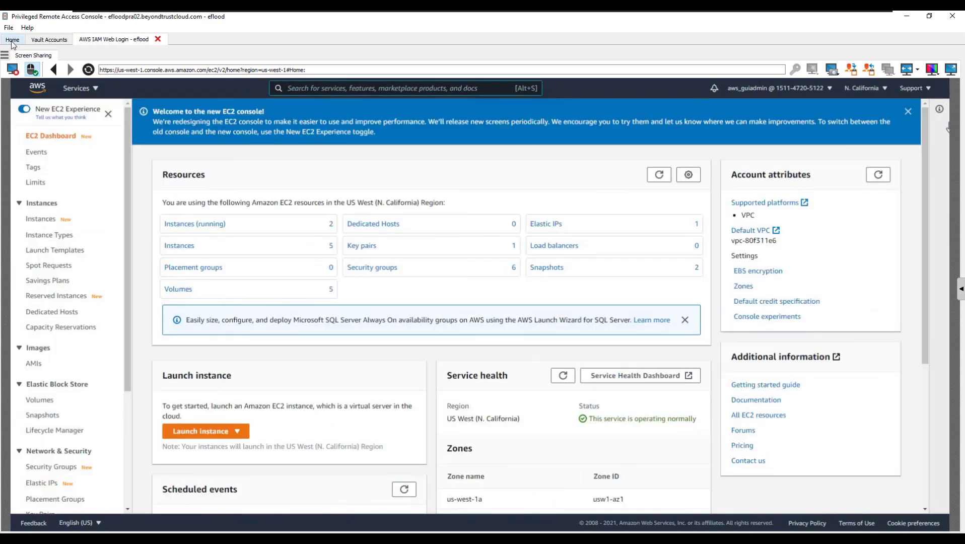
Start the Azure AD Web Login session with the stored Azure account, then show Cloud Web Access items again
left_click(13, 39)
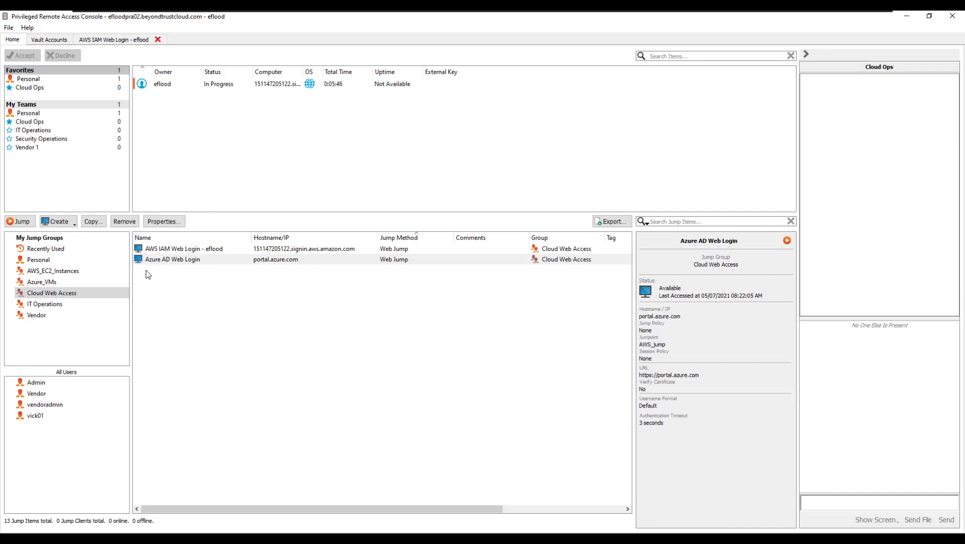
mouse_move(187, 264)
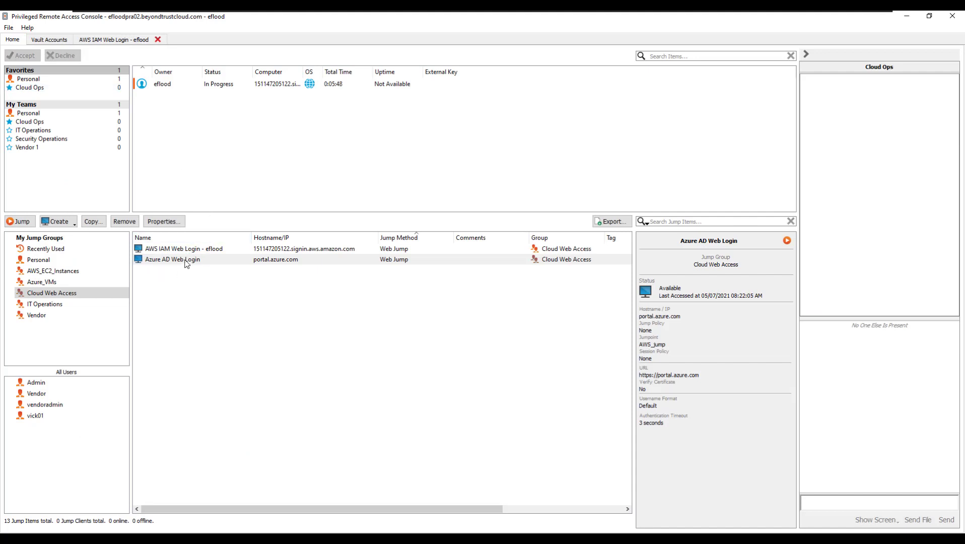
double_click(172, 259)
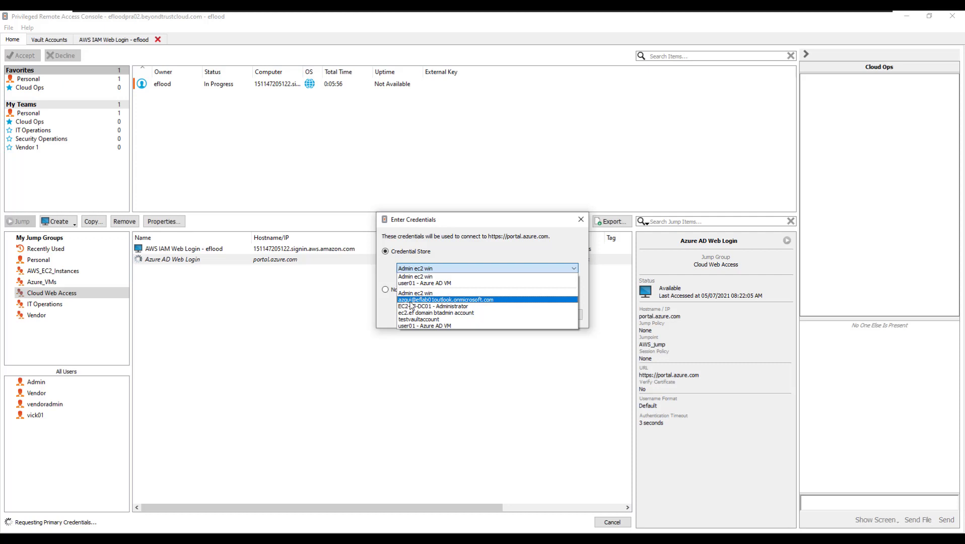
left_click(446, 299)
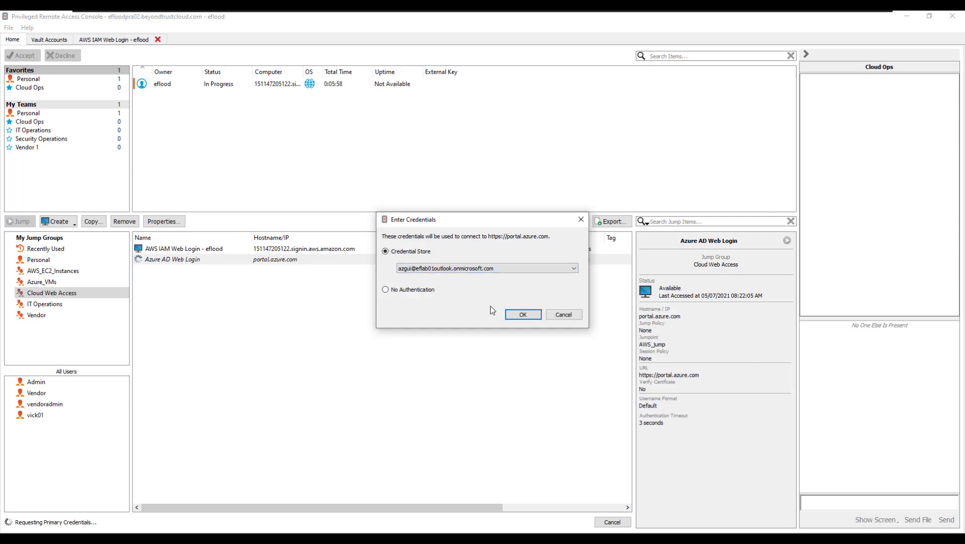
left_click(522, 314)
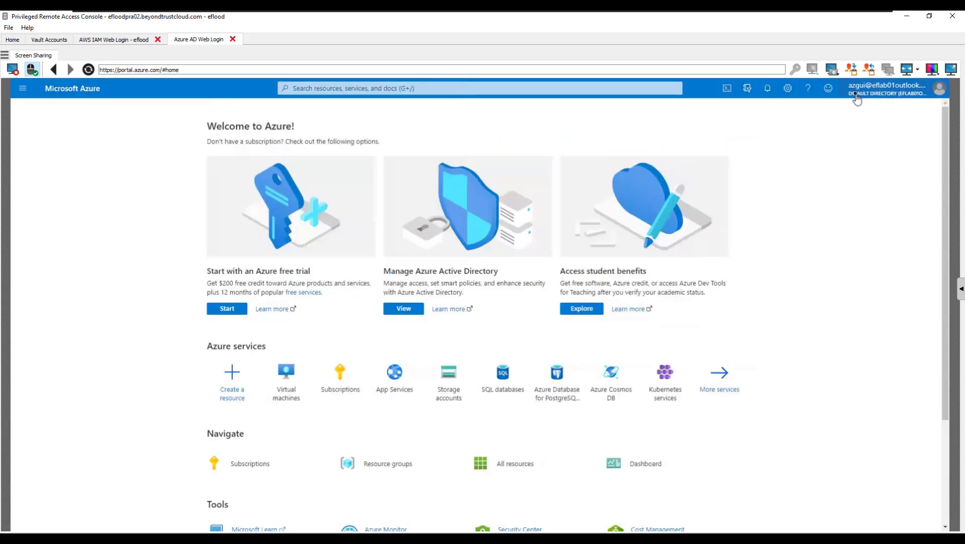
mouse_move(872, 97)
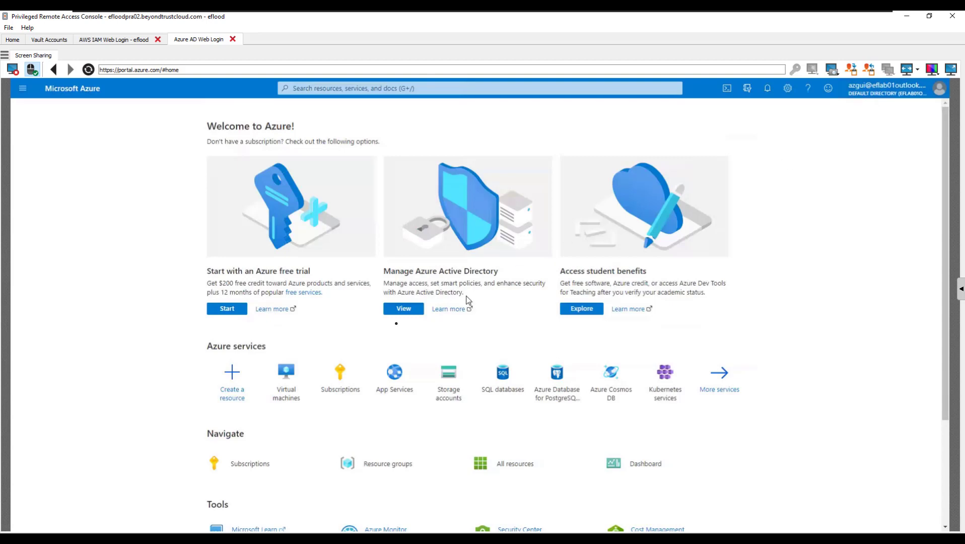
mouse_move(284, 381)
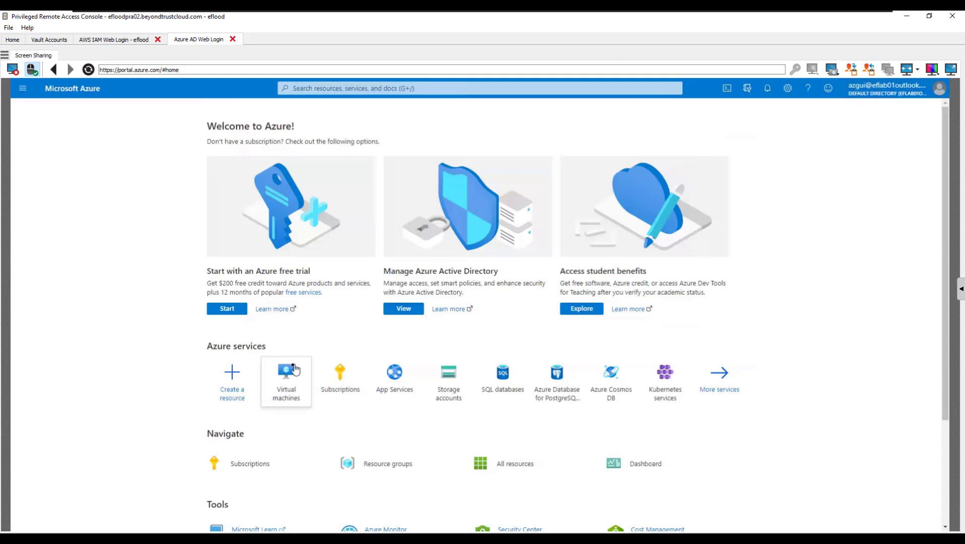
mouse_move(285, 380)
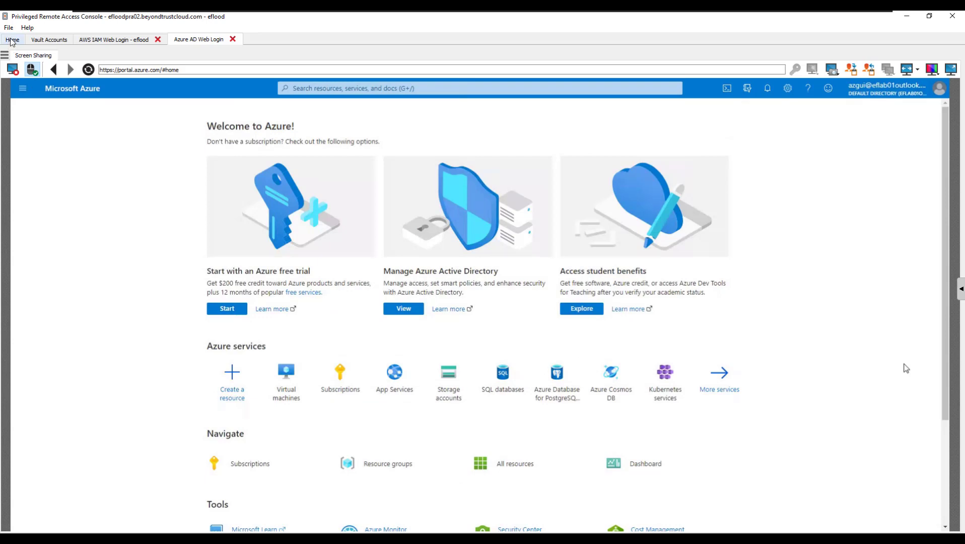
left_click(12, 38)
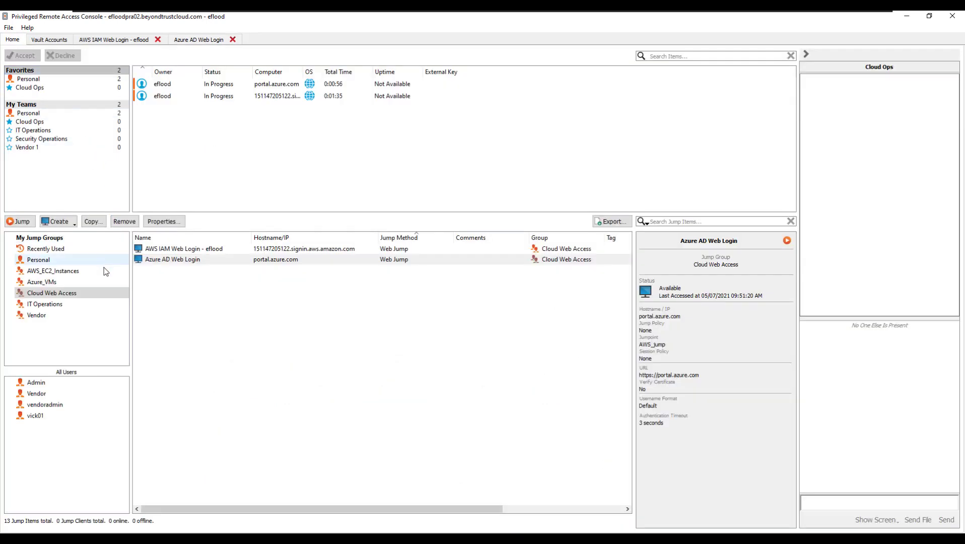
left_click(51, 292)
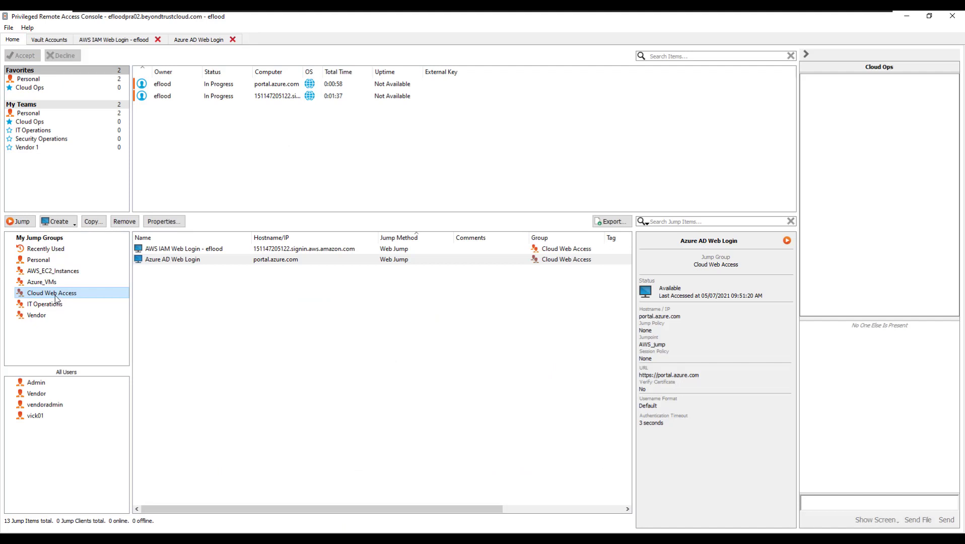
mouse_move(55, 297)
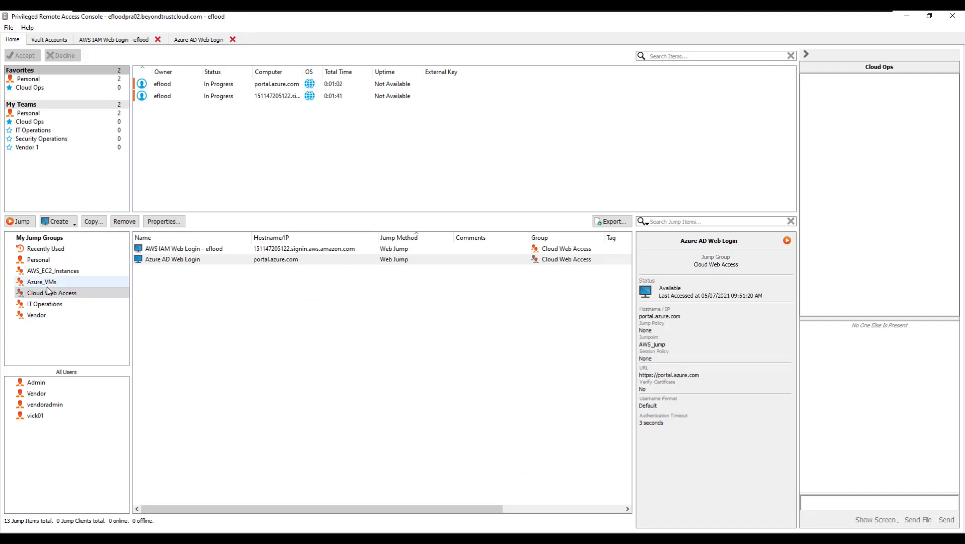
mouse_move(49, 284)
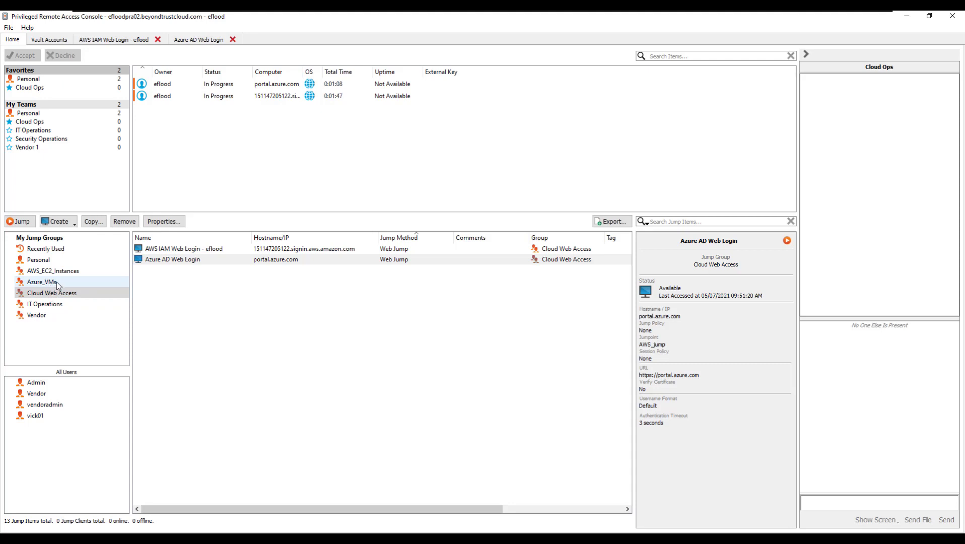
mouse_move(54, 271)
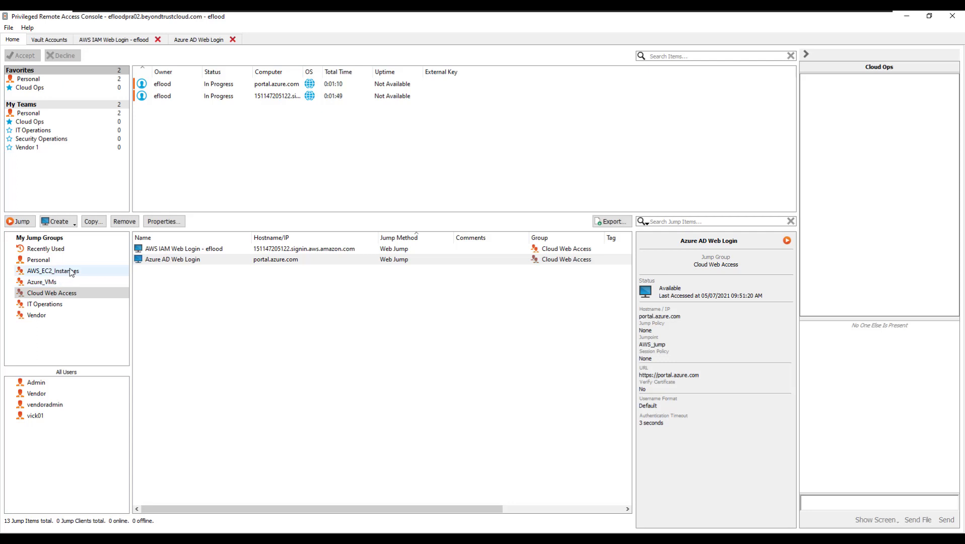
From AWS_EC2_Instances, RDP into EC2AMAZ-868B7JD using the stored credential
left_click(53, 271)
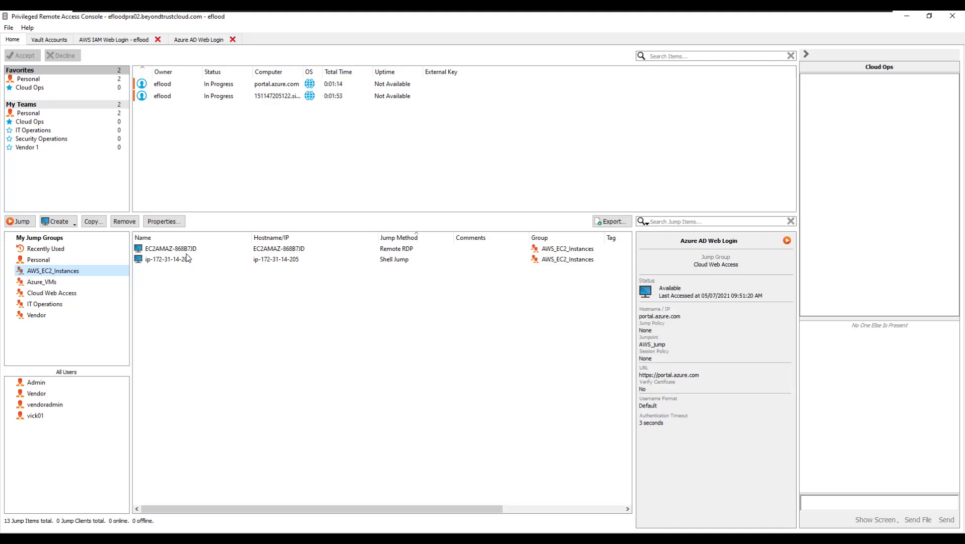
mouse_move(393, 256)
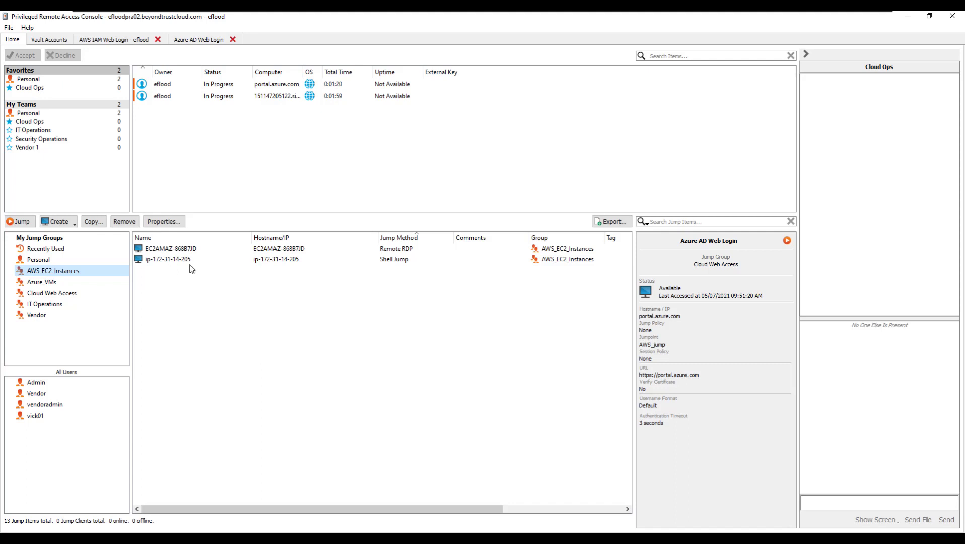
mouse_move(384, 270)
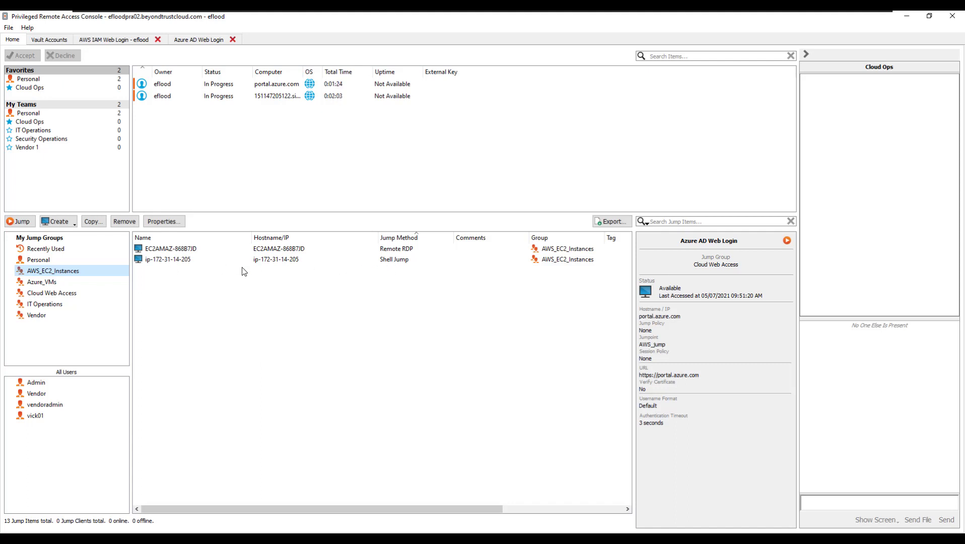
mouse_move(173, 255)
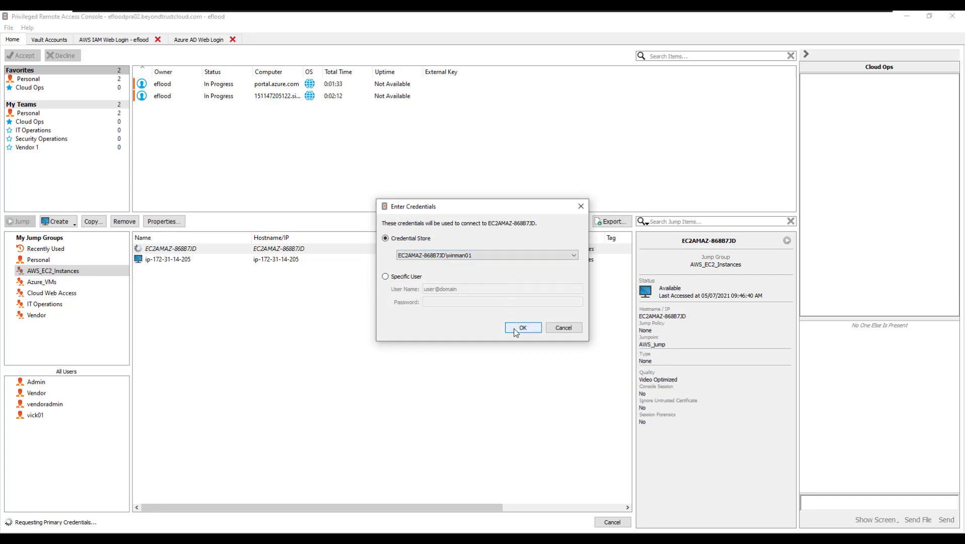
left_click(522, 327)
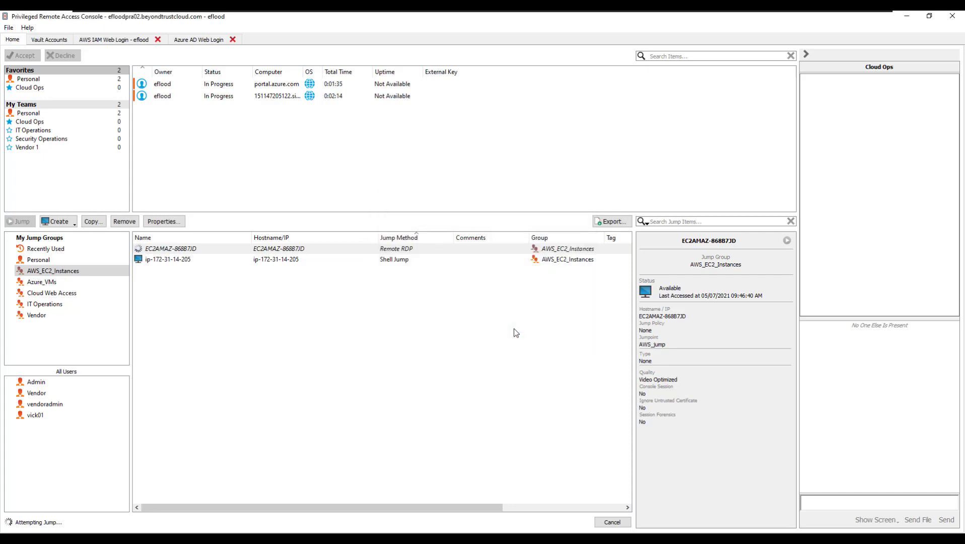
left_click(90, 521)
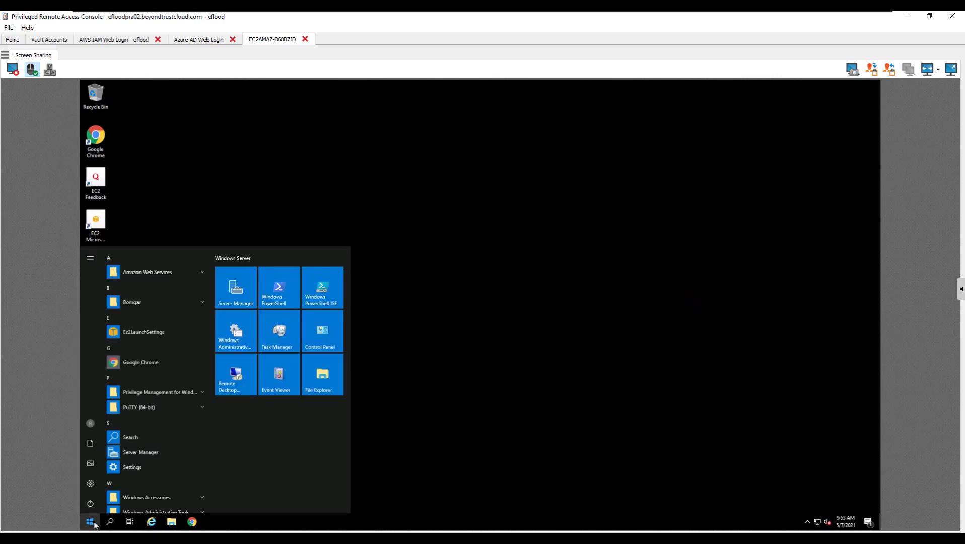
mouse_move(157, 411)
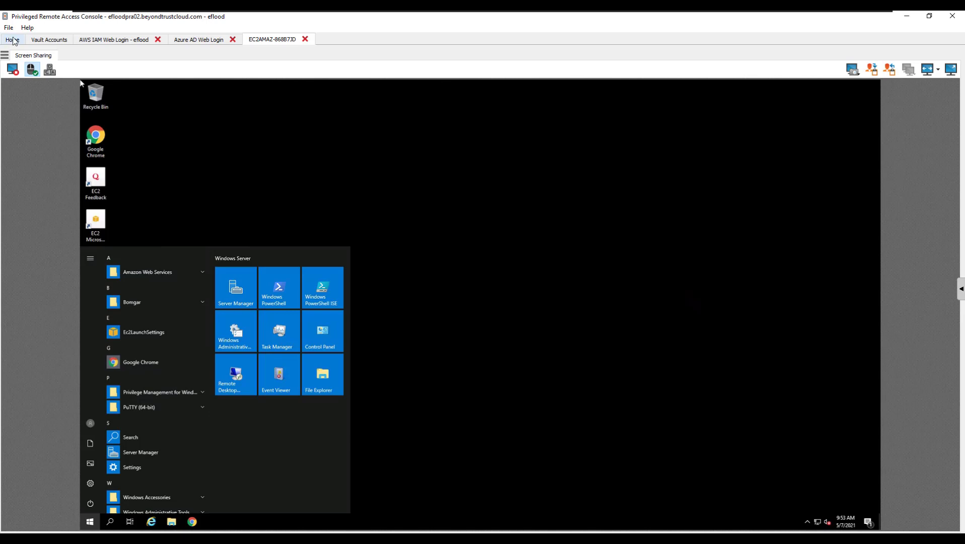
left_click(12, 40)
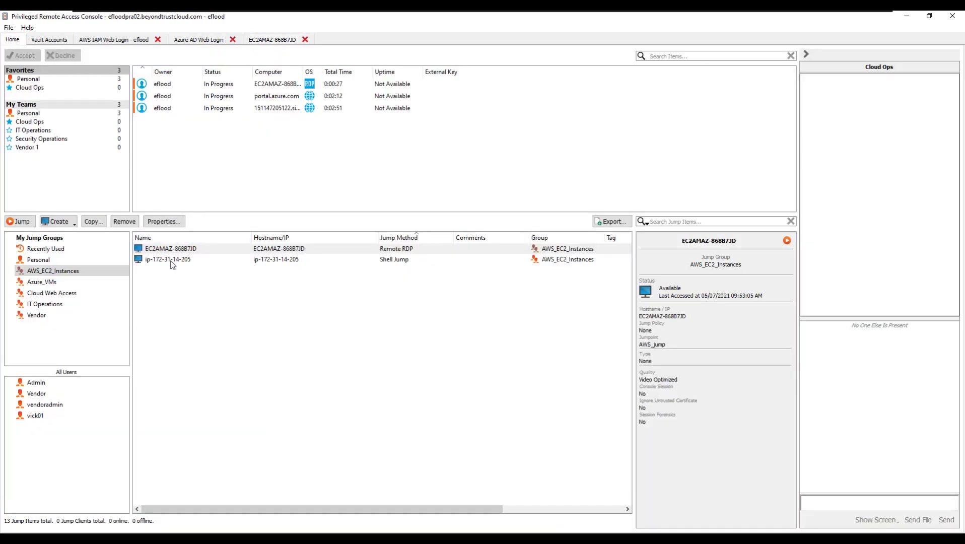
double_click(167, 259)
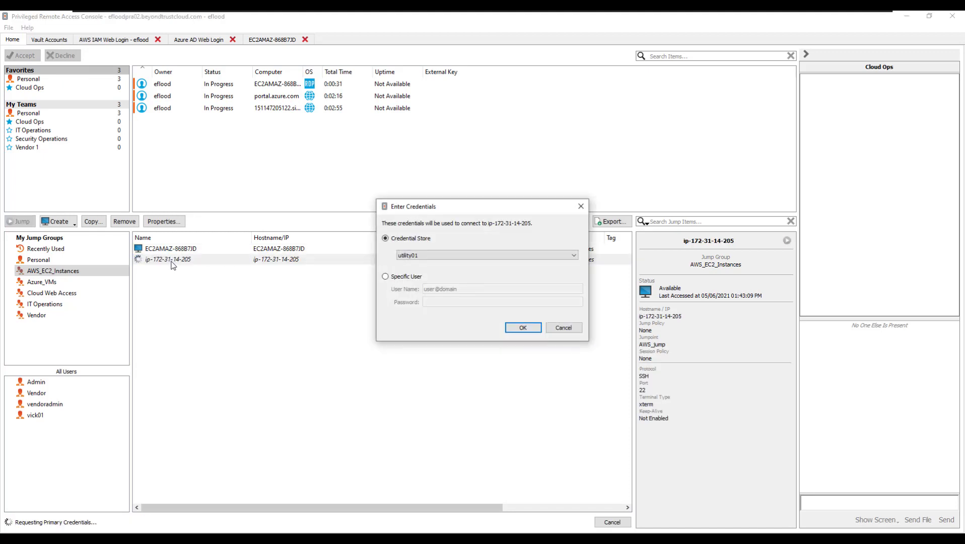
left_click(485, 255)
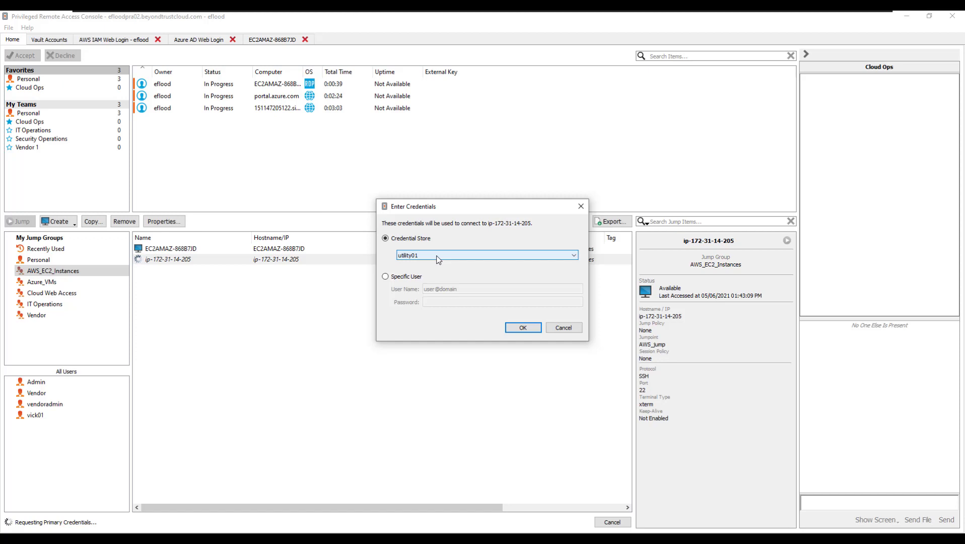
left_click(522, 326)
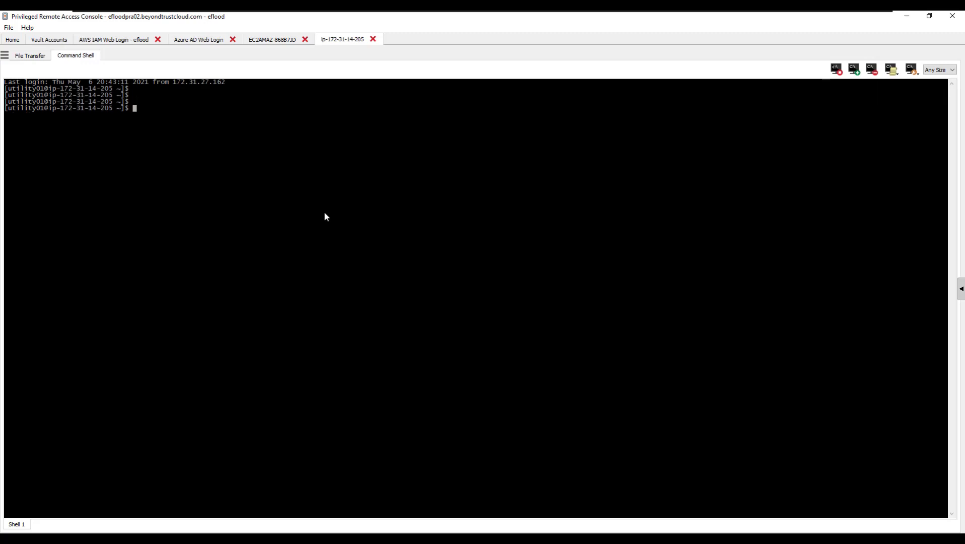
type("whoami")
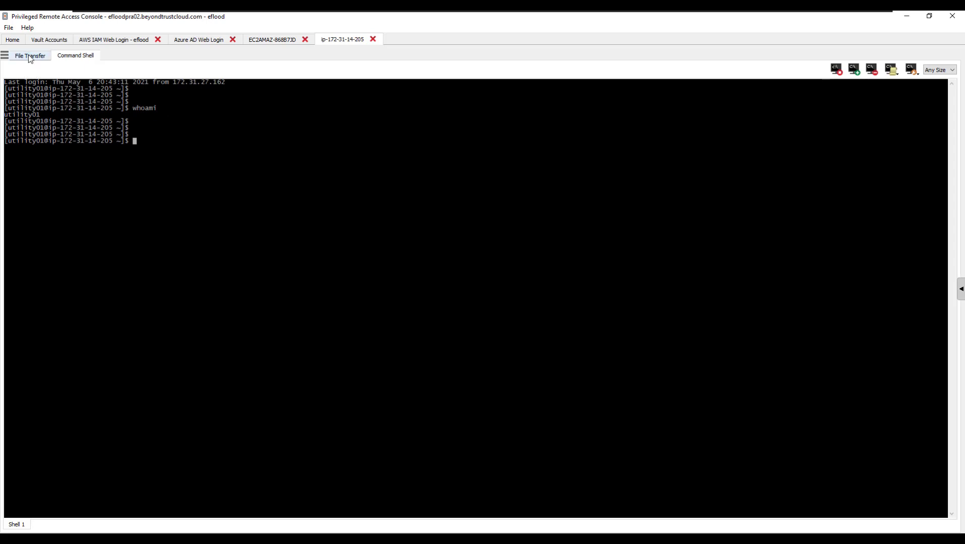
left_click(29, 56)
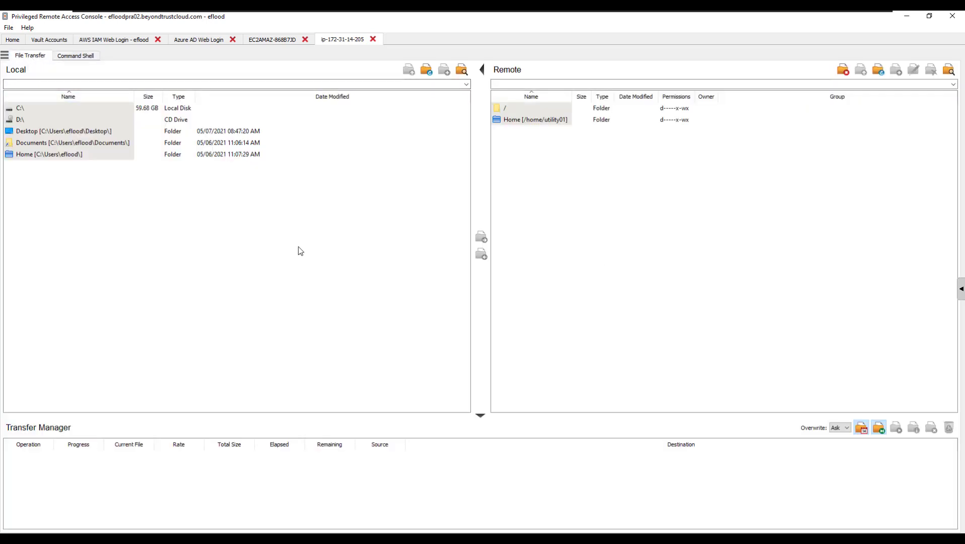
mouse_move(113, 113)
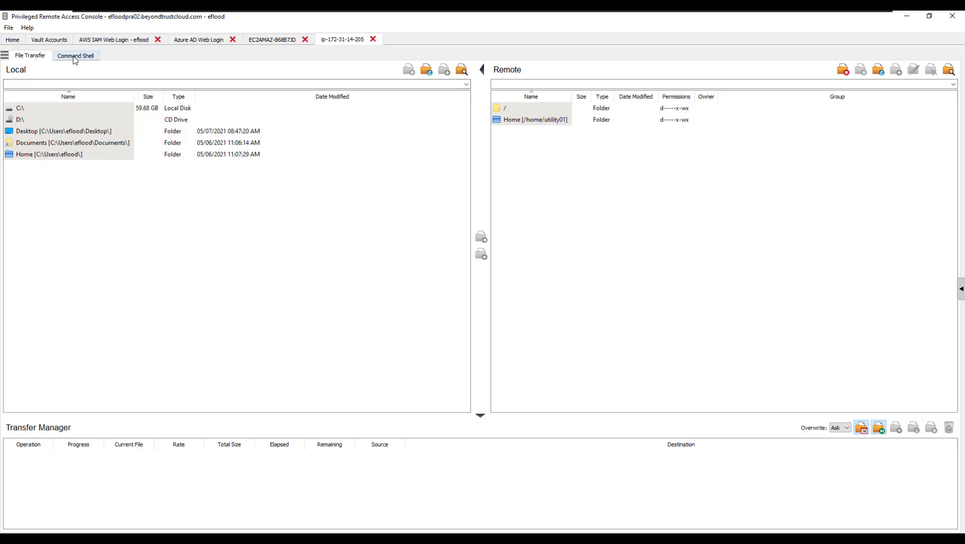
left_click(75, 56)
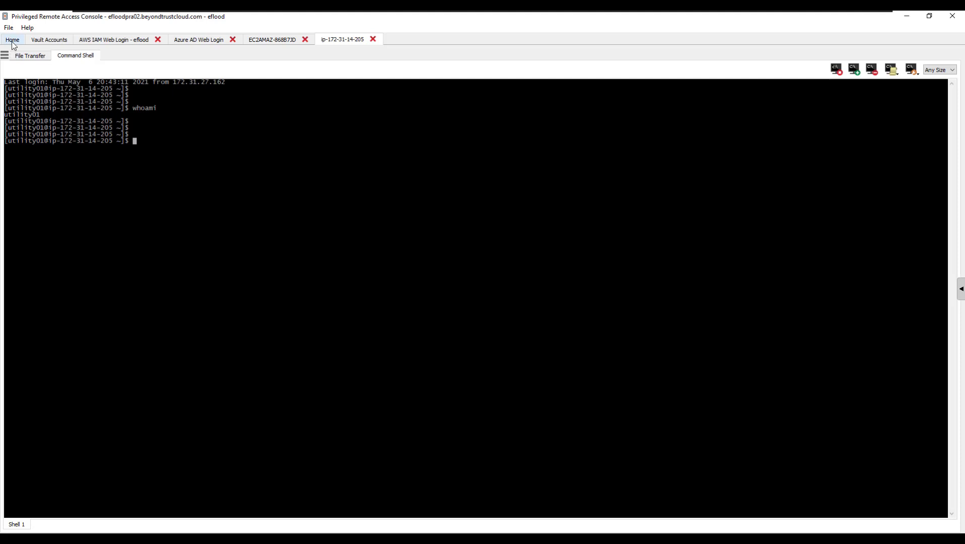
From Azure_VMs, remote into azure-win02 with the user01 - Azure AD VM credential
left_click(12, 39)
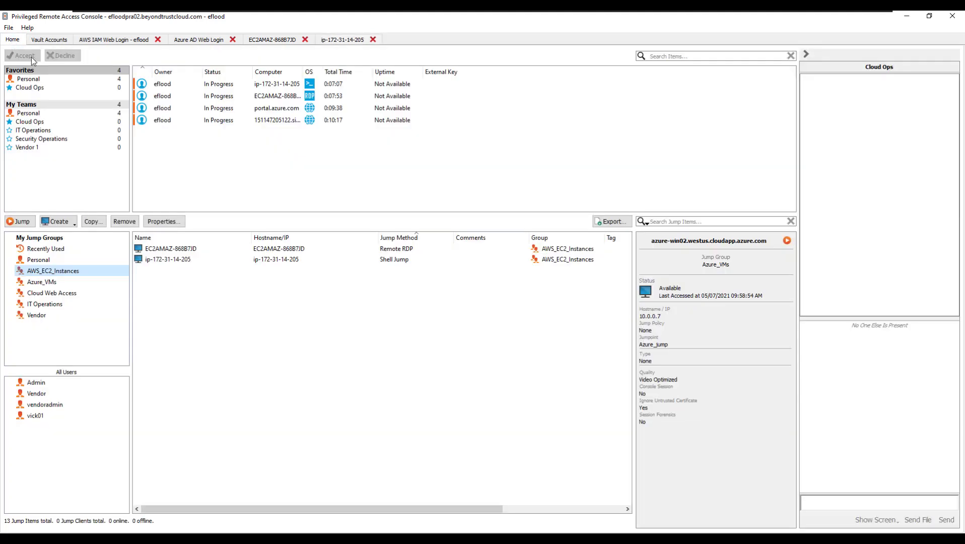
left_click(43, 282)
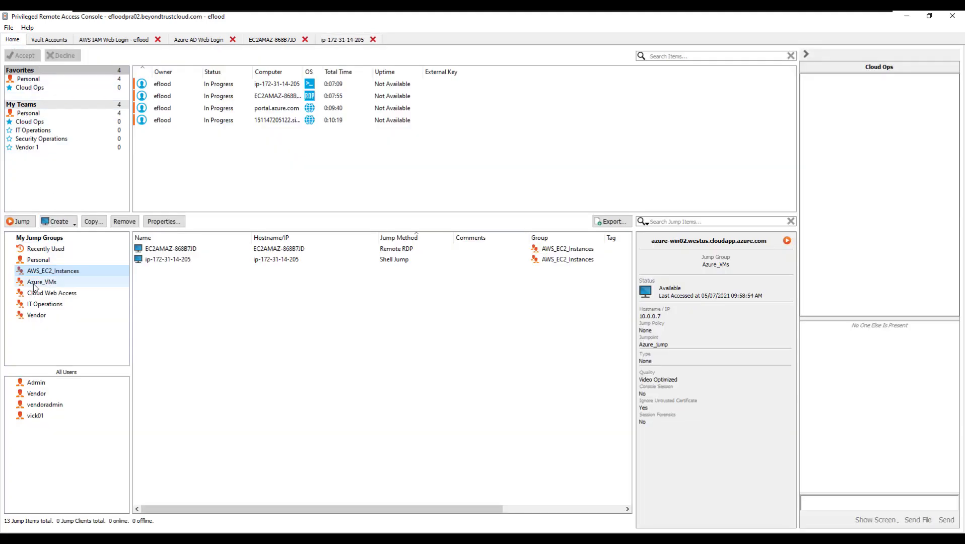
left_click(41, 281)
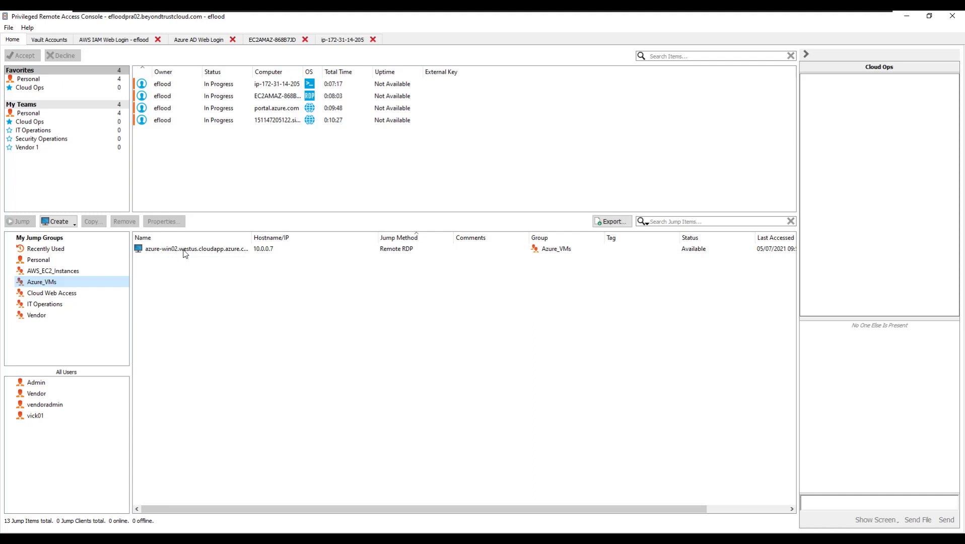
left_click(196, 248)
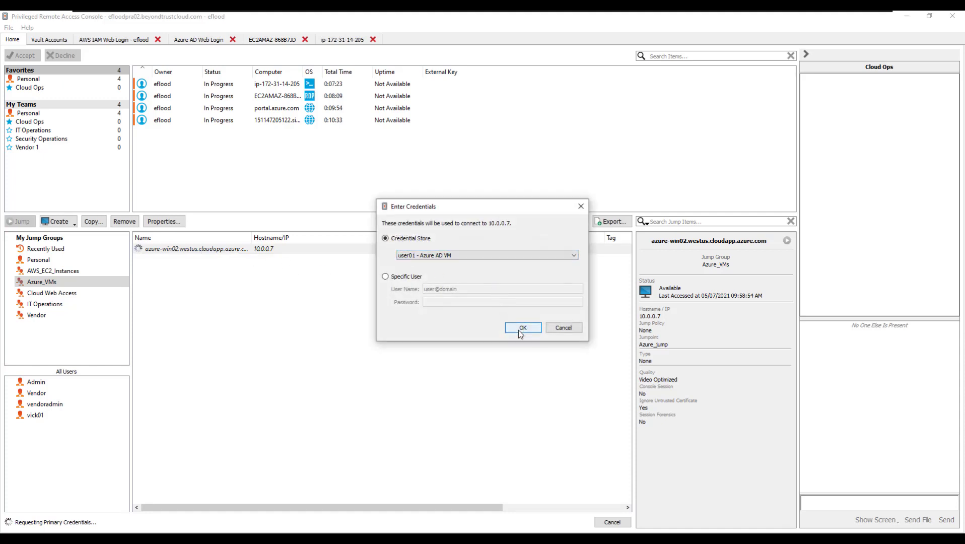
left_click(523, 327)
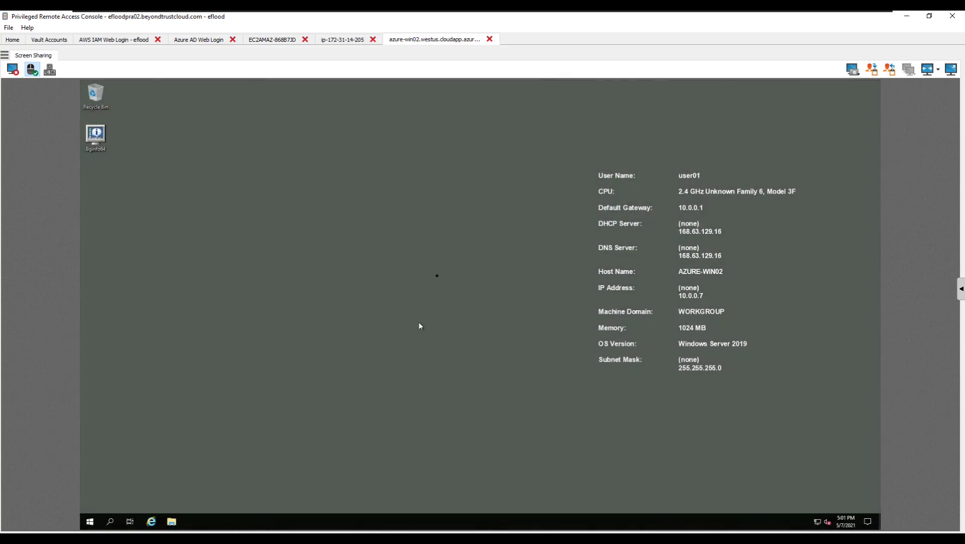
mouse_move(382, 279)
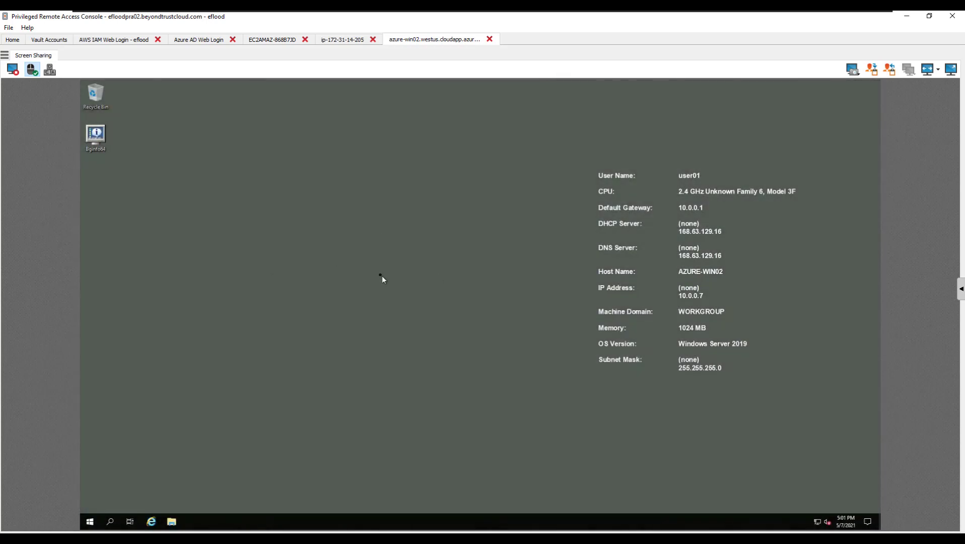
mouse_move(384, 265)
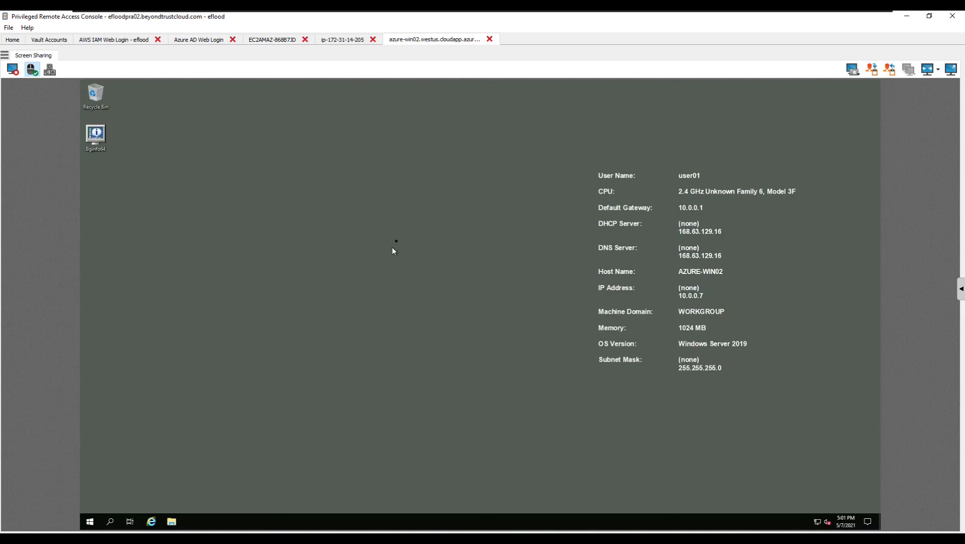
mouse_move(419, 223)
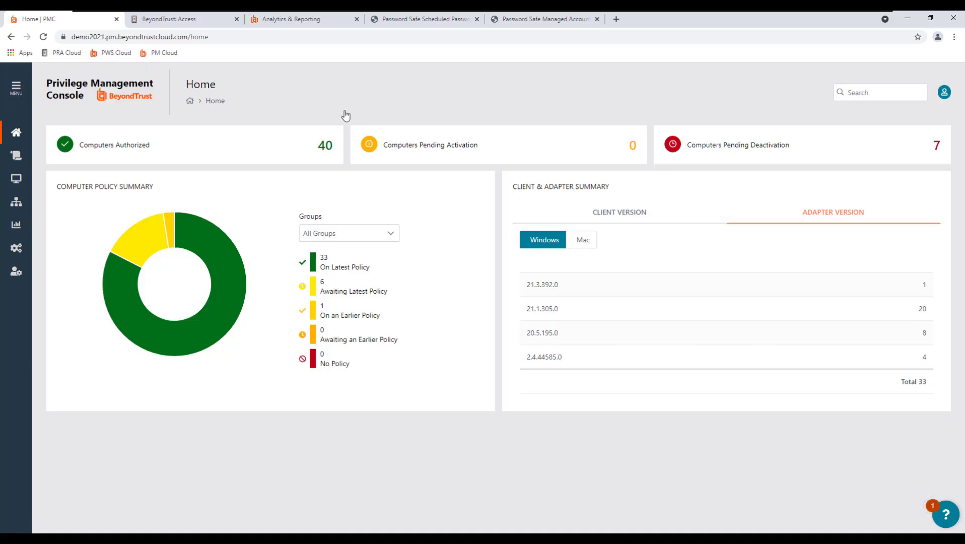
mouse_move(351, 82)
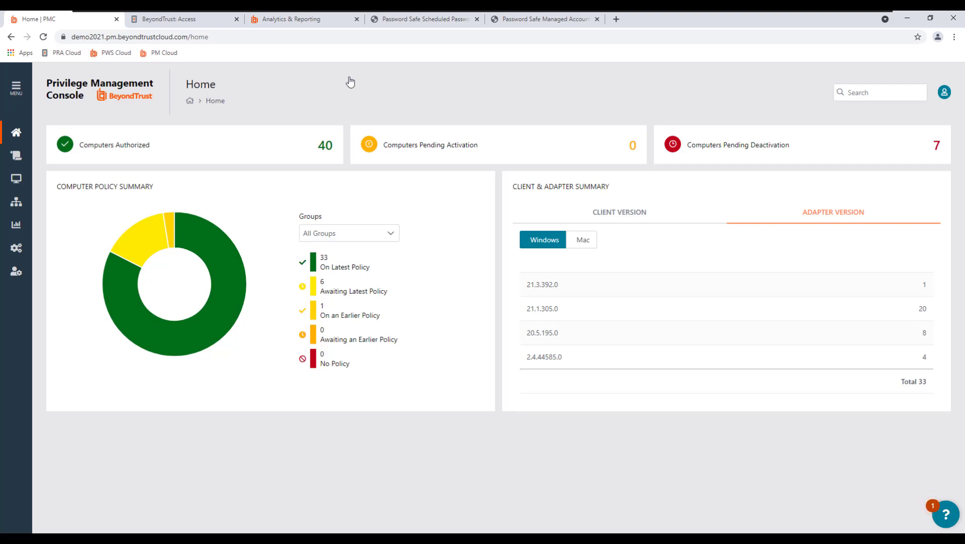
mouse_move(348, 80)
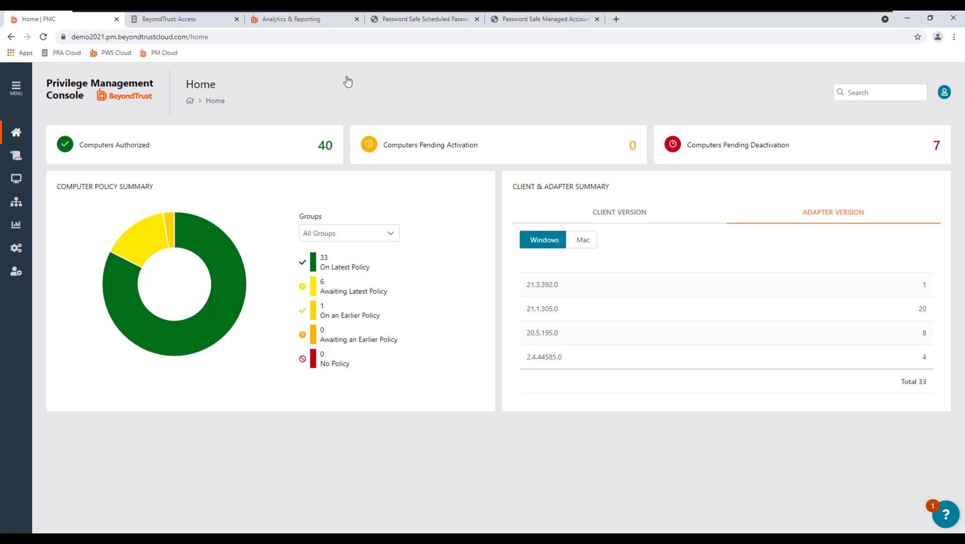
mouse_move(525, 265)
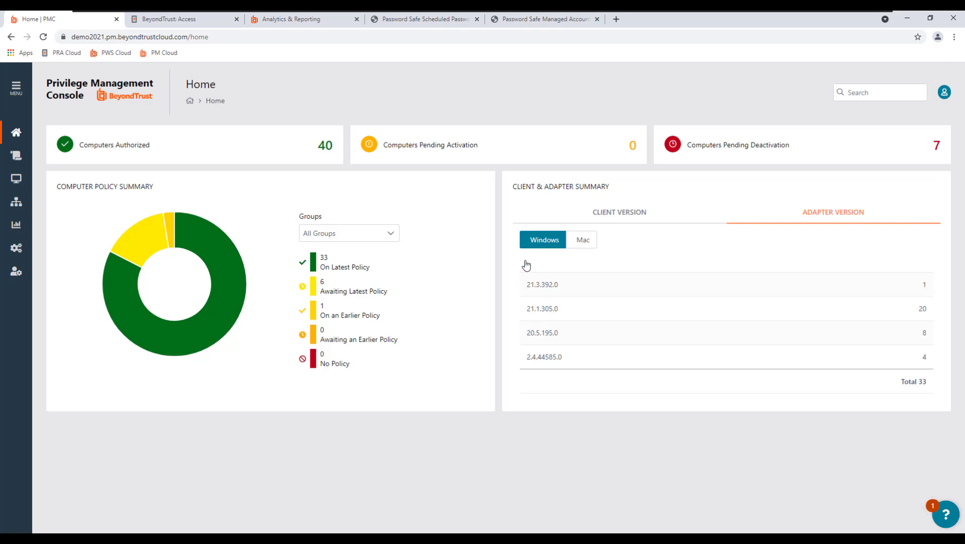
mouse_move(544, 296)
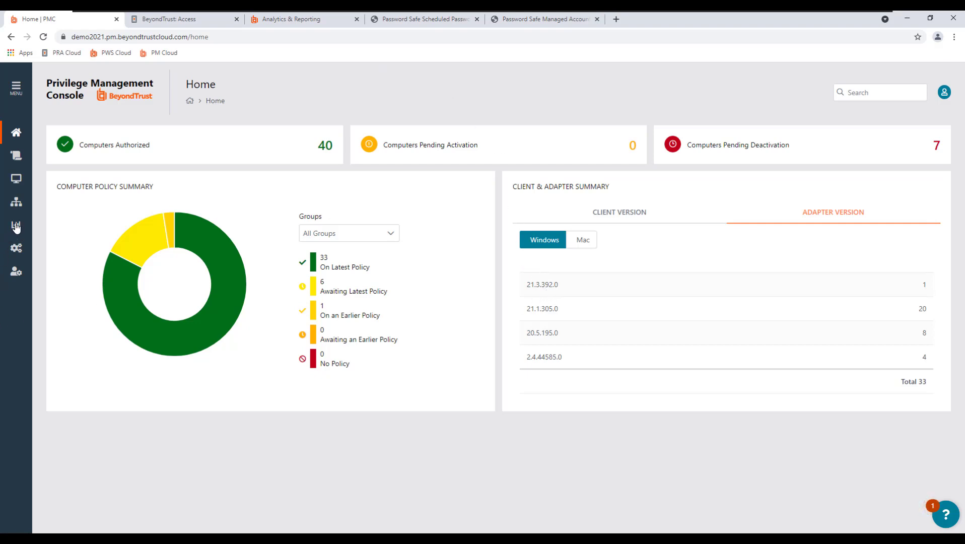
View the Reporting Summary's Windows and Mac event charts and administration, application and incident counts
left_click(16, 223)
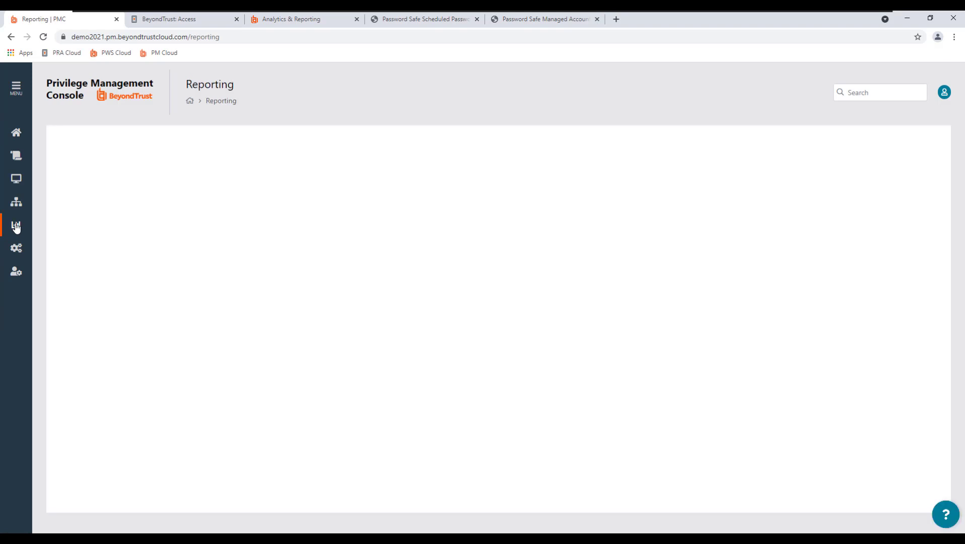
left_click(16, 227)
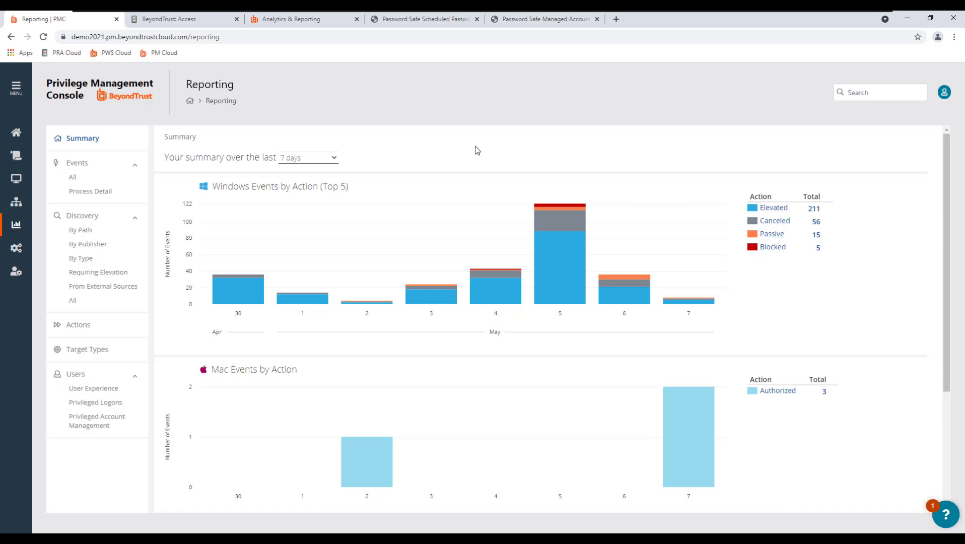
mouse_move(531, 152)
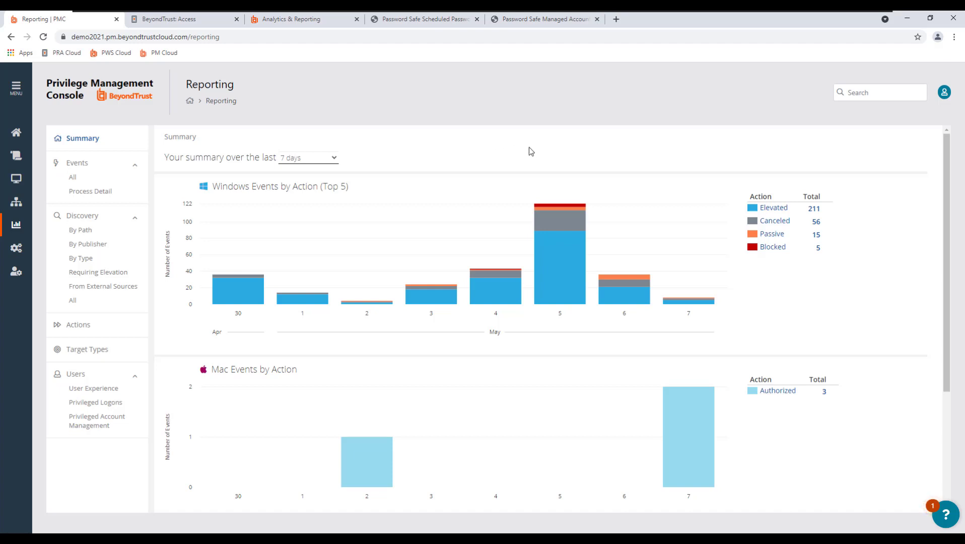
mouse_move(498, 153)
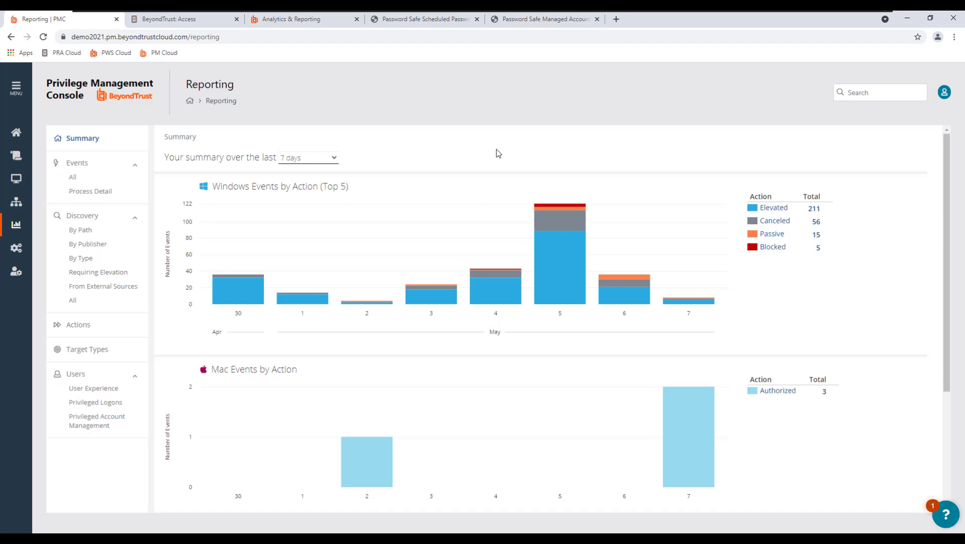
mouse_move(451, 152)
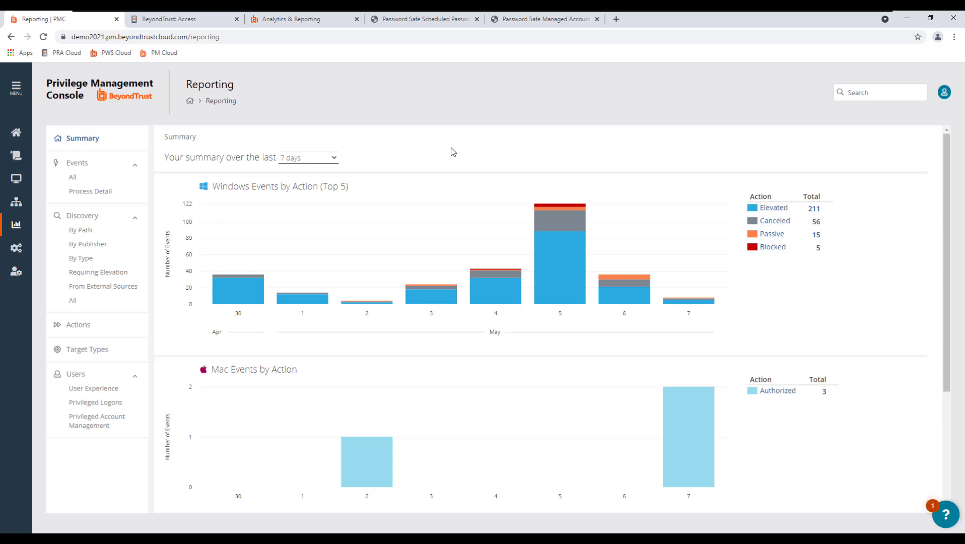
mouse_move(458, 152)
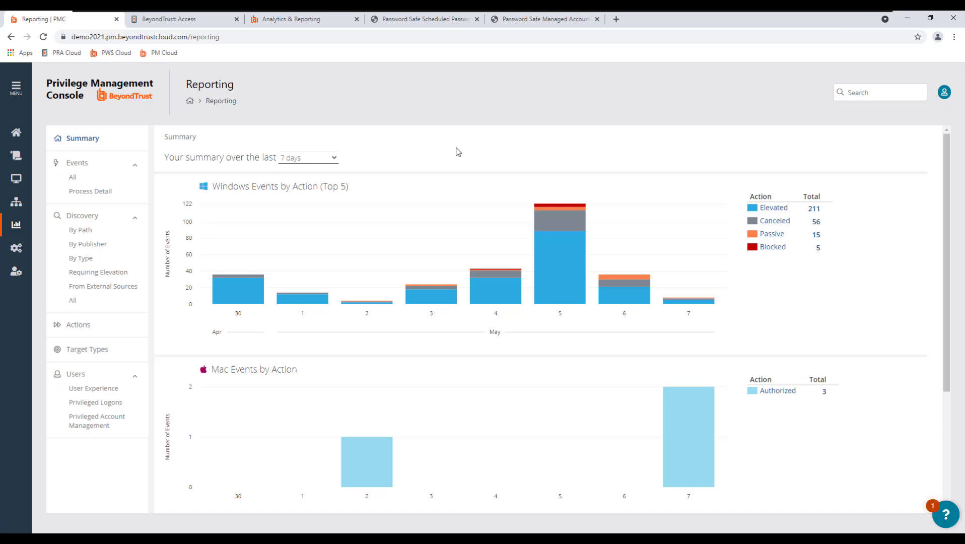
mouse_move(836, 259)
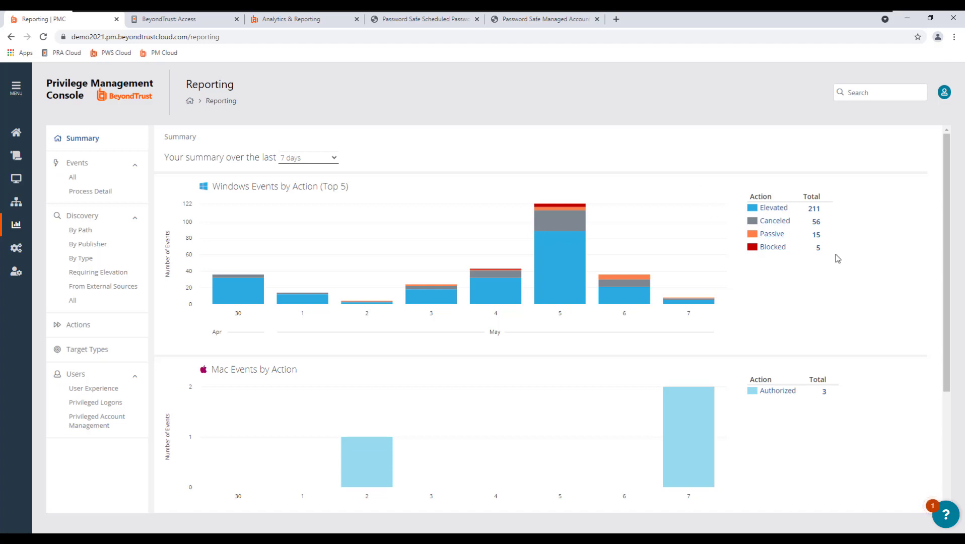
mouse_move(839, 255)
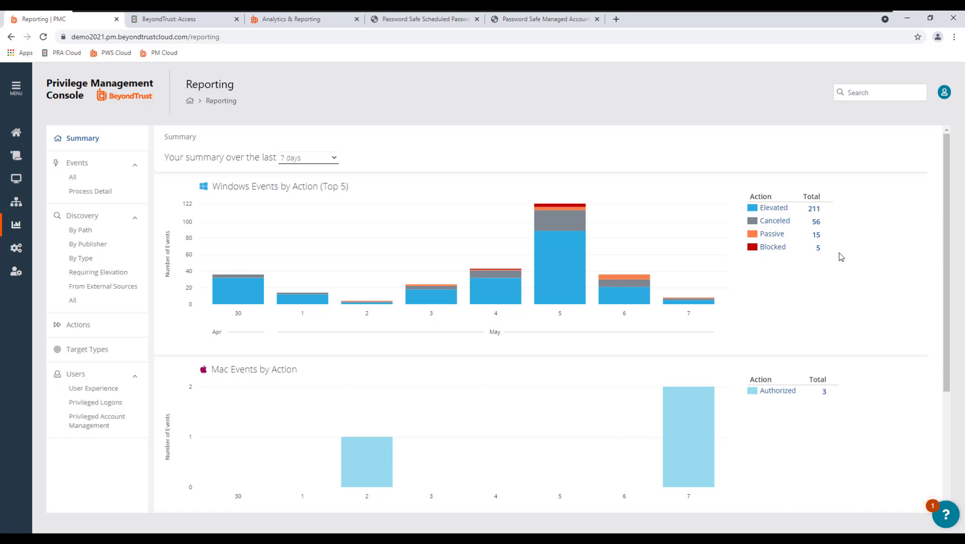
scroll("down", 3)
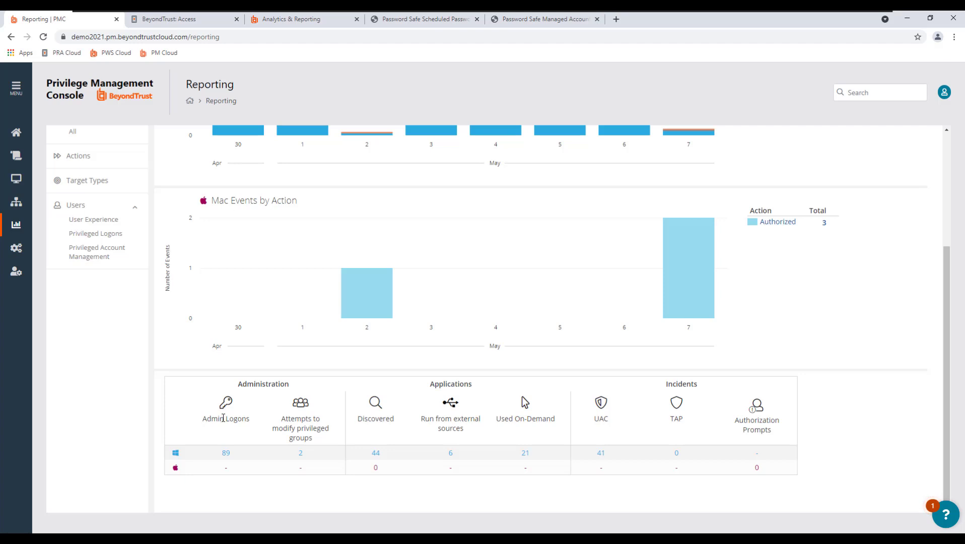
mouse_move(238, 415)
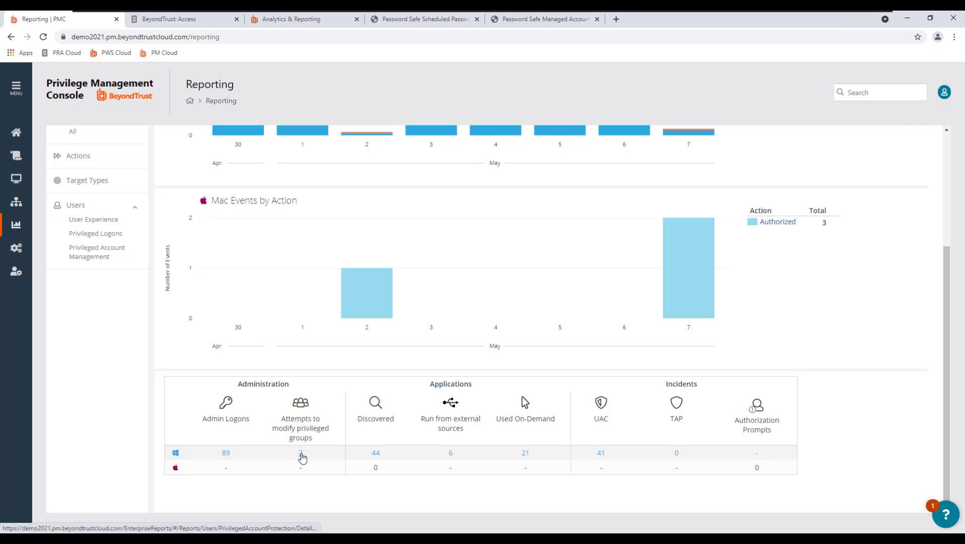
Drill into the 2 attempts to modify privileged groups to see the btadmin entries on Win10v101
left_click(301, 453)
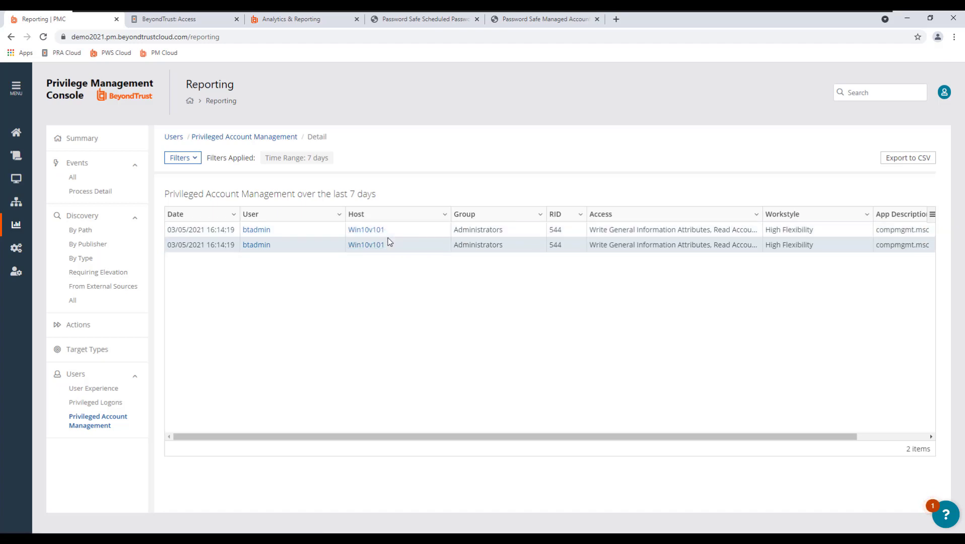
mouse_move(112, 201)
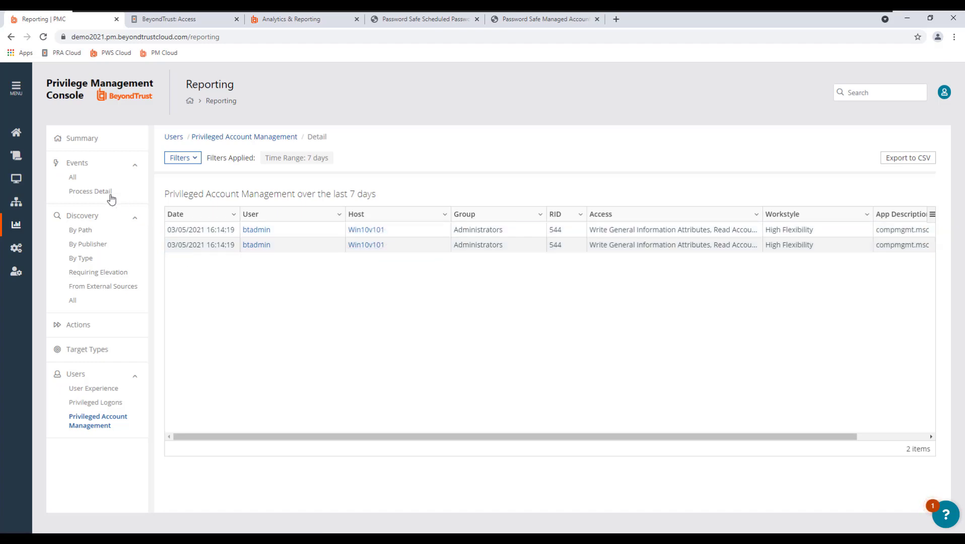
mouse_move(72, 177)
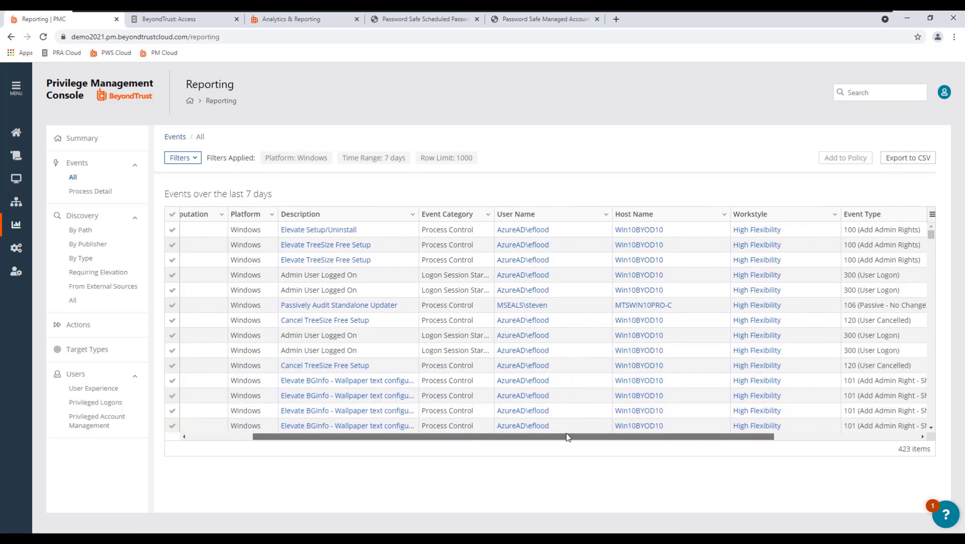
Scroll the Events All grid to the right to reveal more columns of the 423 Windows events
scroll("right", 3)
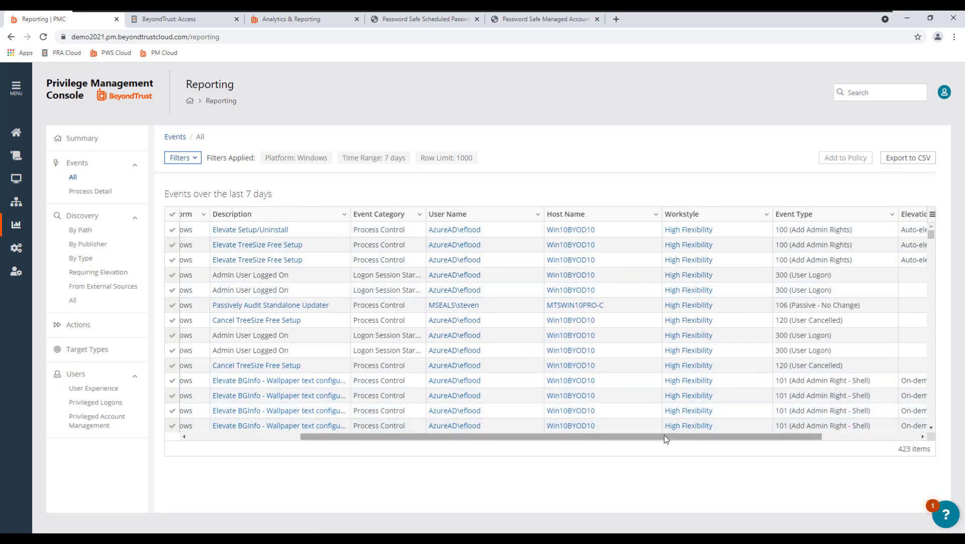
scroll("right", 3)
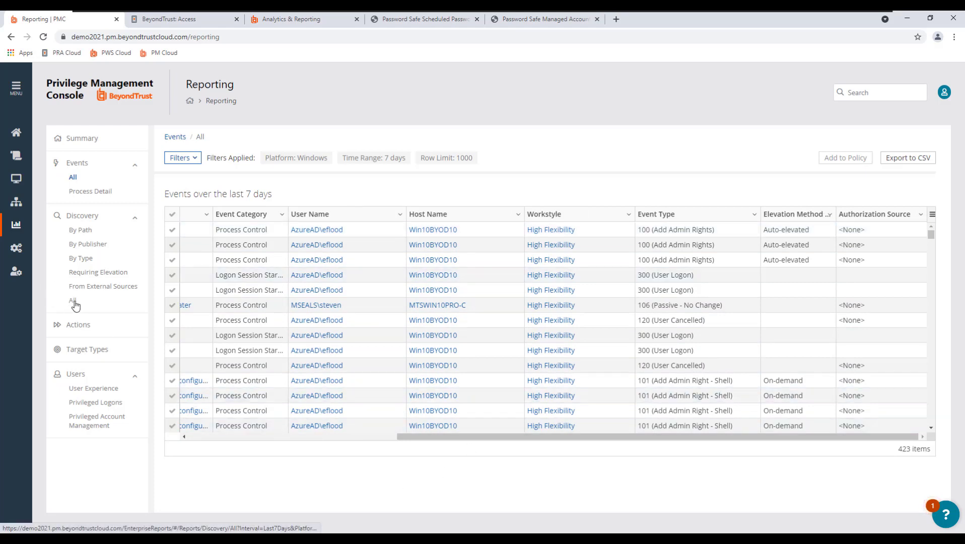
Show the Discovery All report listing 44 new Windows applications from the last 7 days
left_click(72, 300)
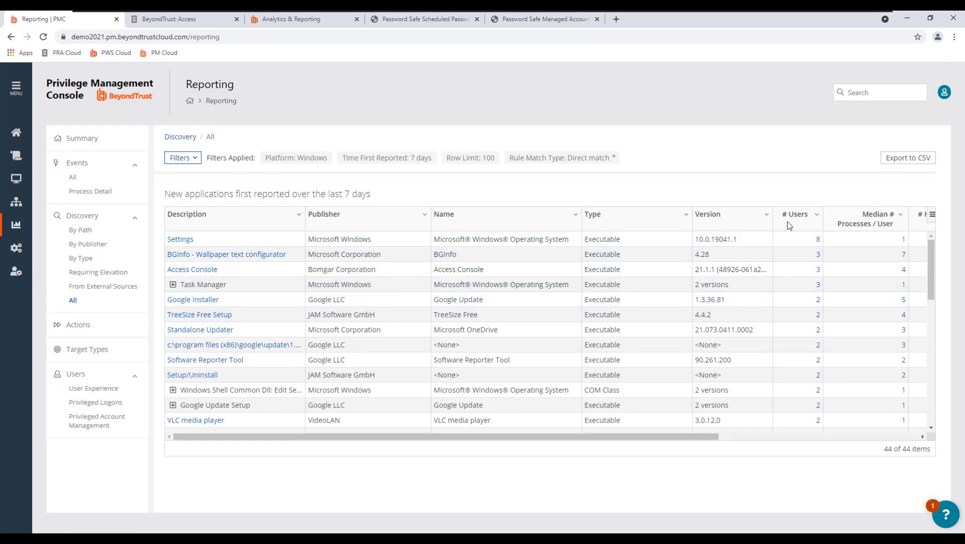
mouse_move(786, 239)
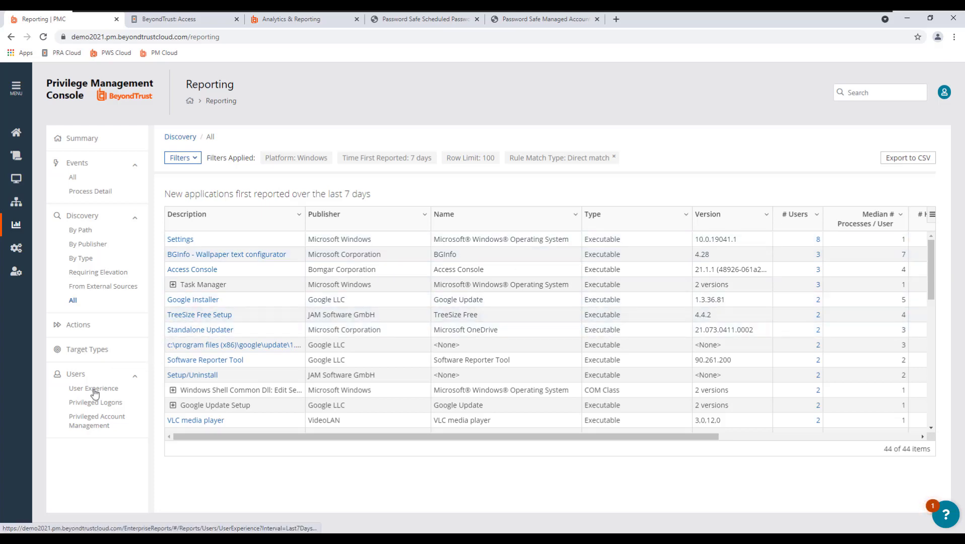
left_click(93, 388)
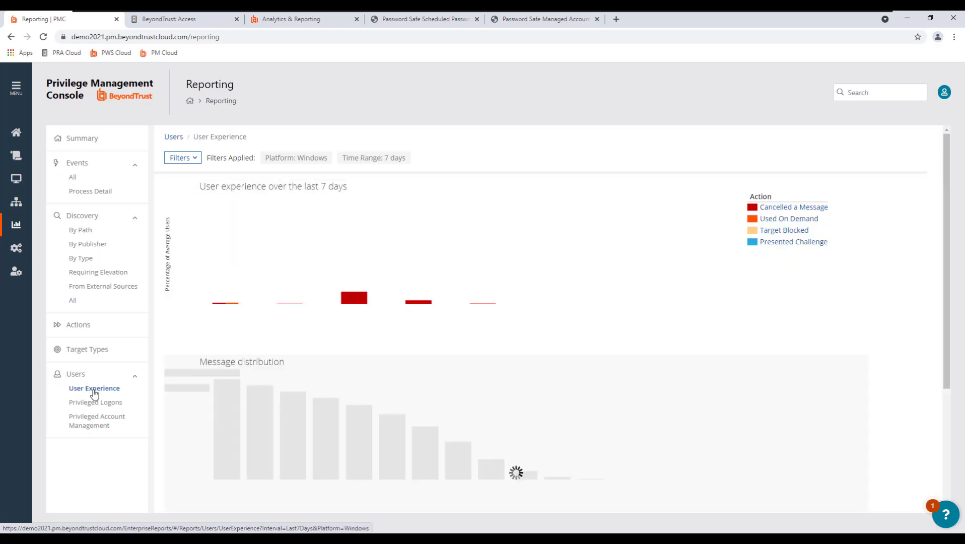
left_click(94, 388)
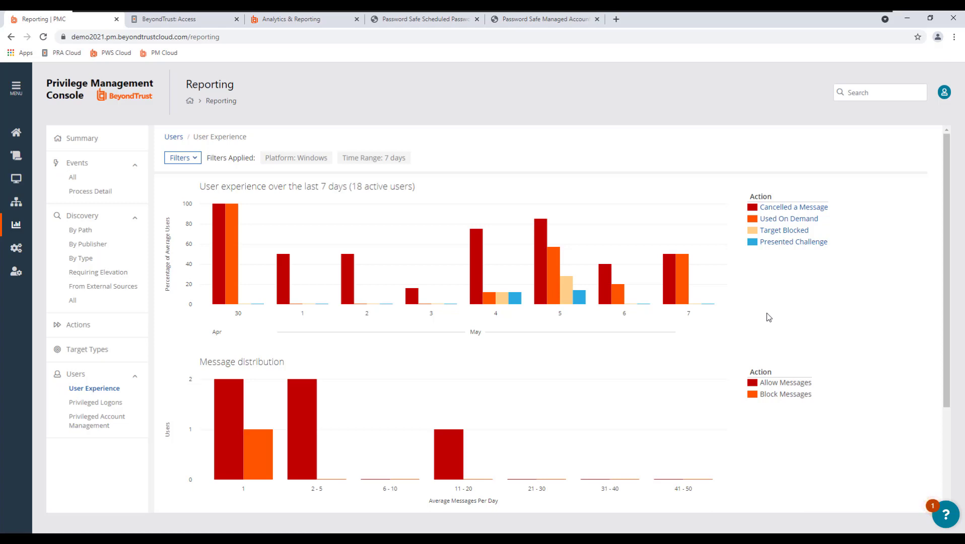
mouse_move(792, 312)
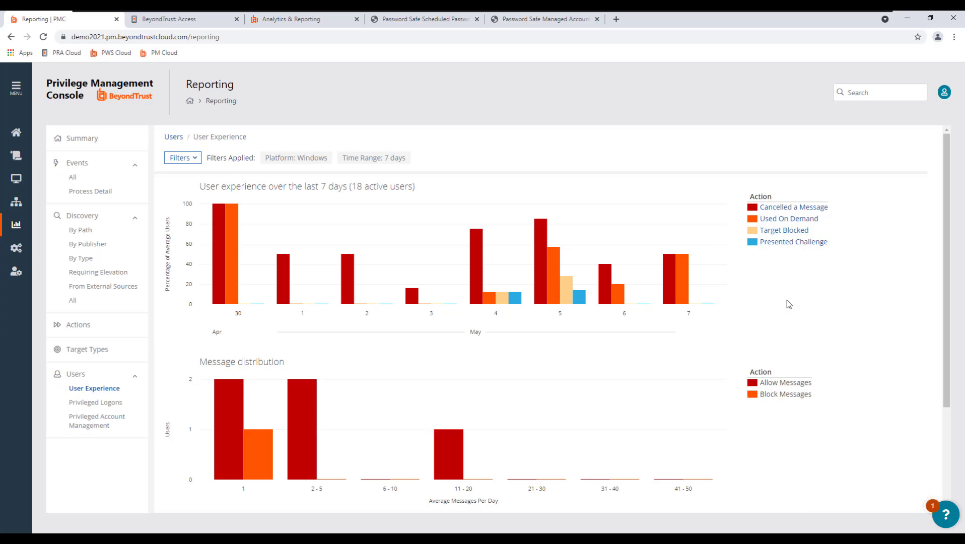
mouse_move(435, 263)
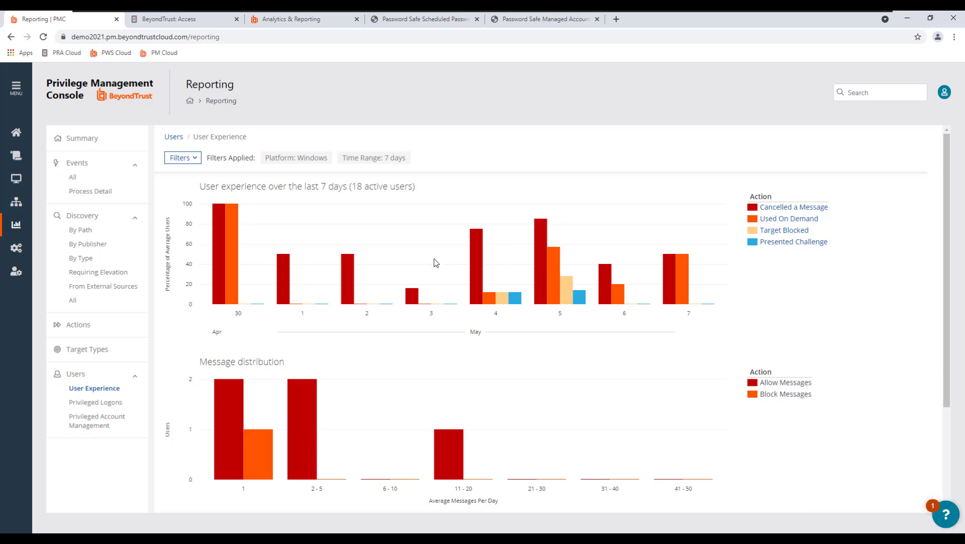
mouse_move(442, 255)
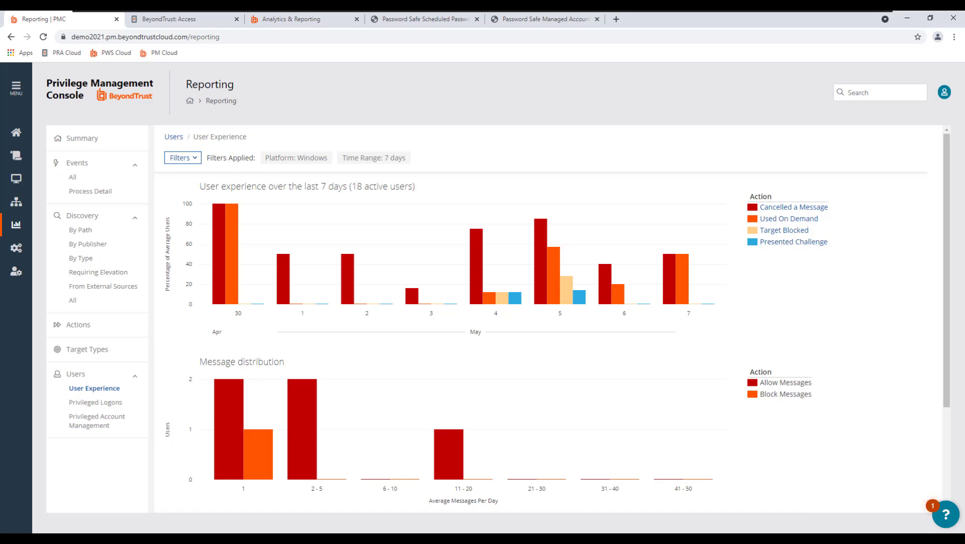
left_click(182, 19)
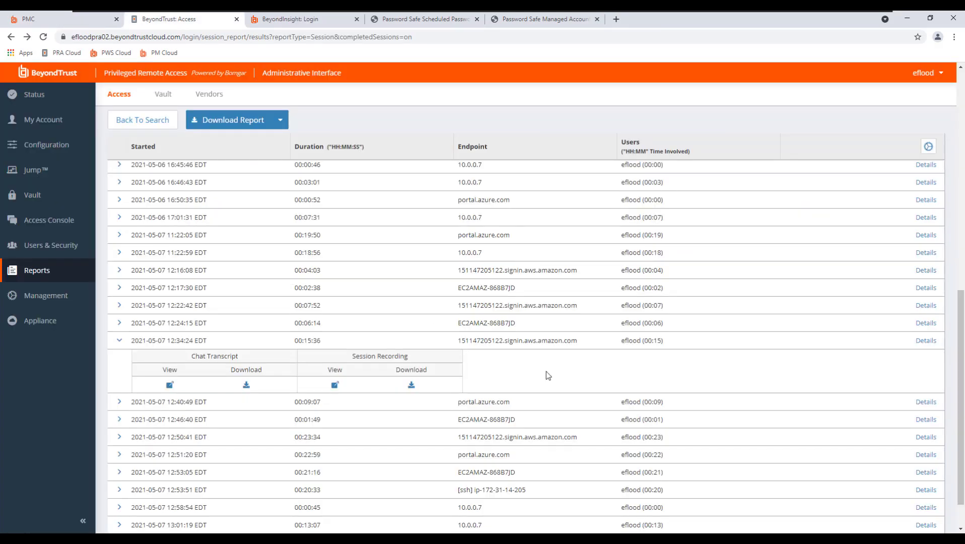
mouse_move(553, 376)
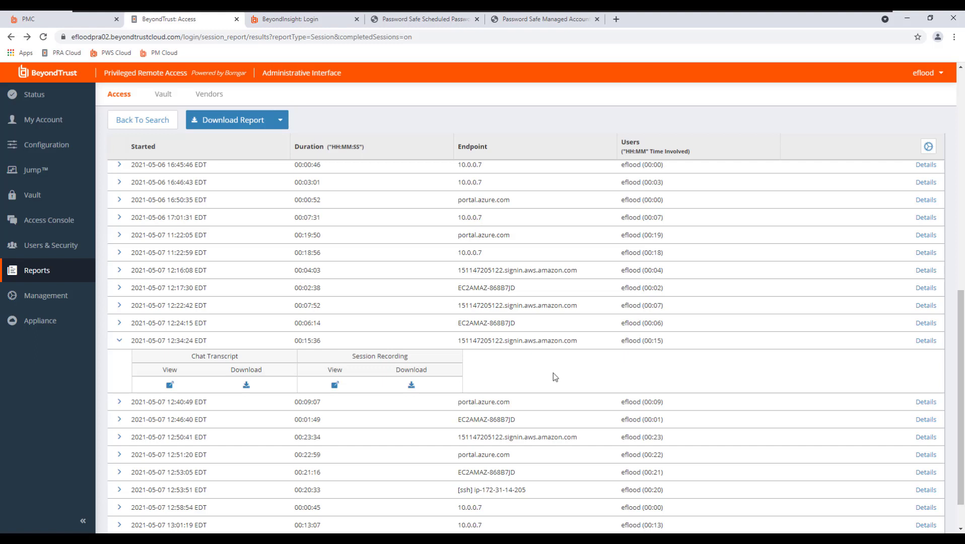
mouse_move(647, 320)
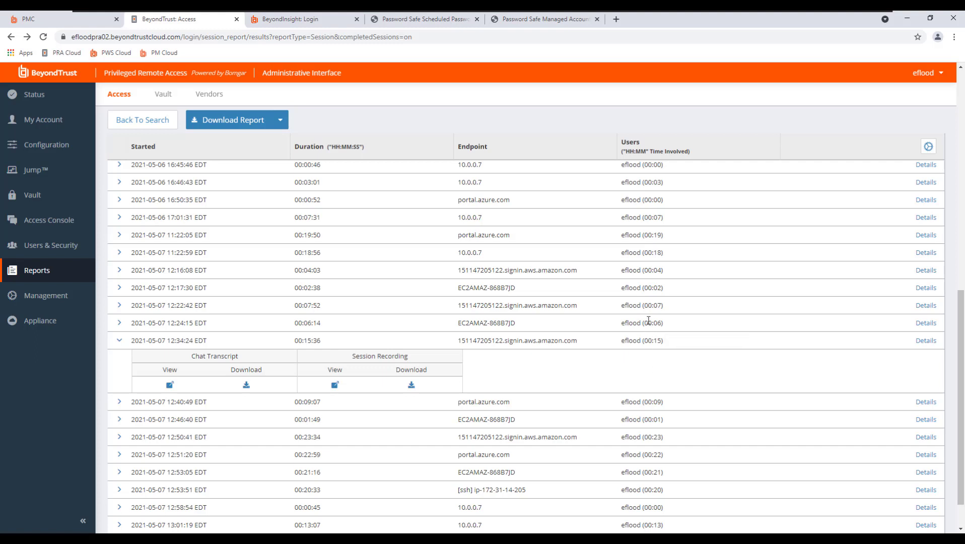
mouse_move(509, 450)
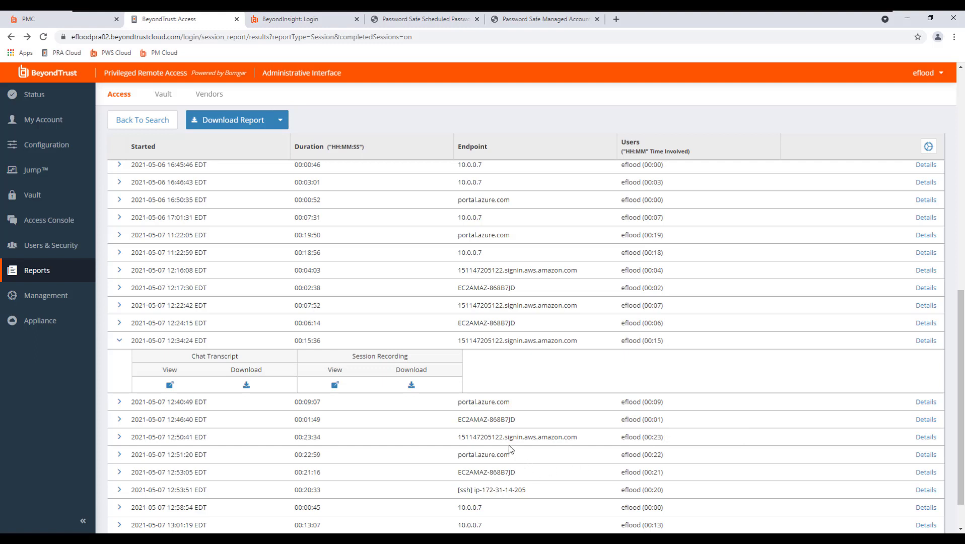
mouse_move(495, 381)
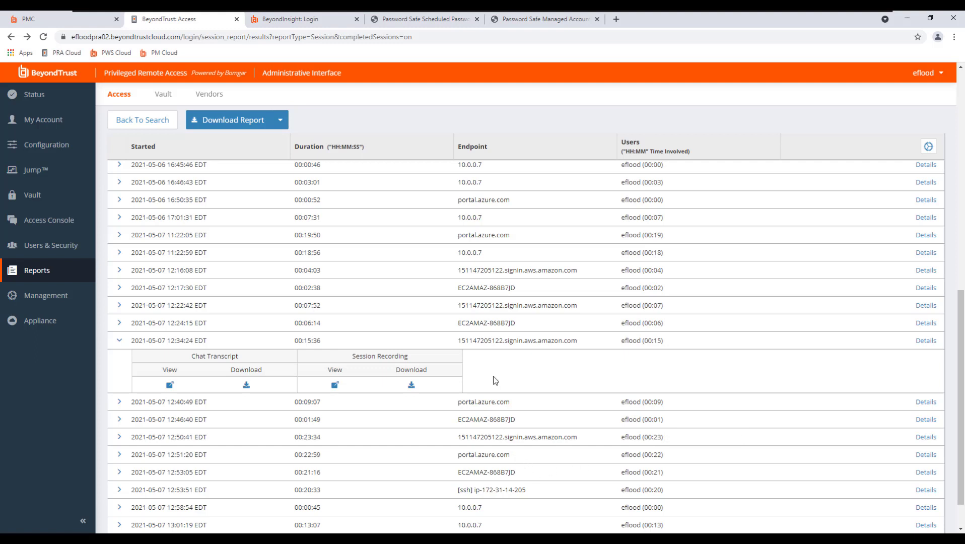
mouse_move(437, 363)
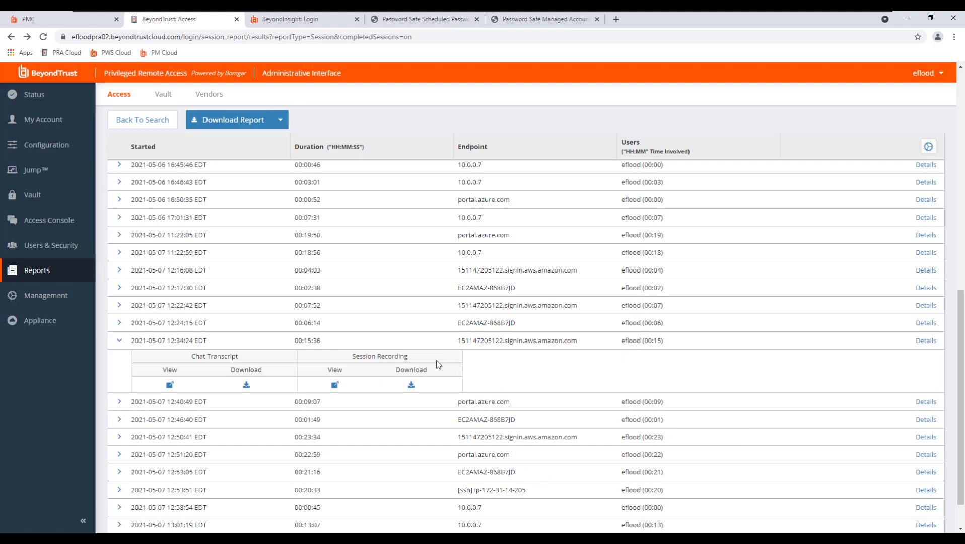
mouse_move(410, 384)
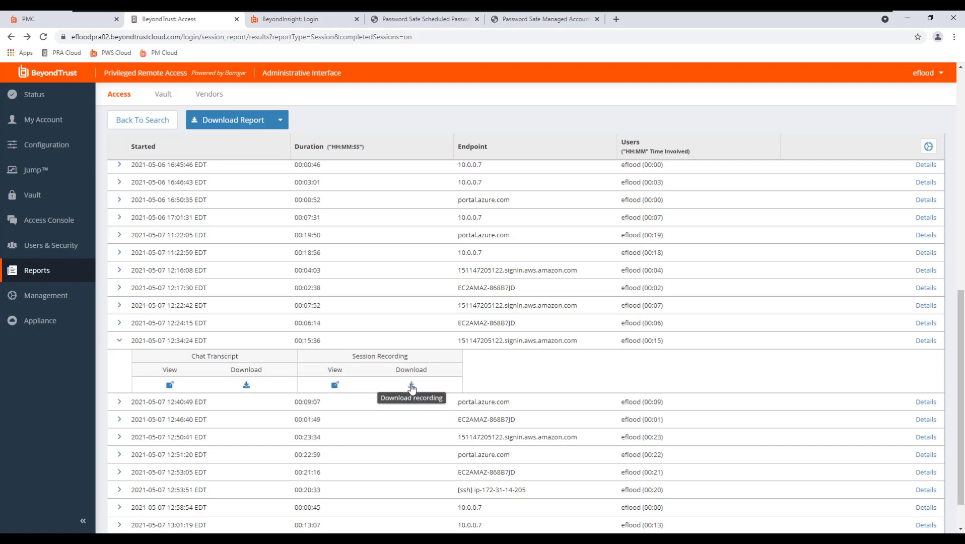
left_click(410, 383)
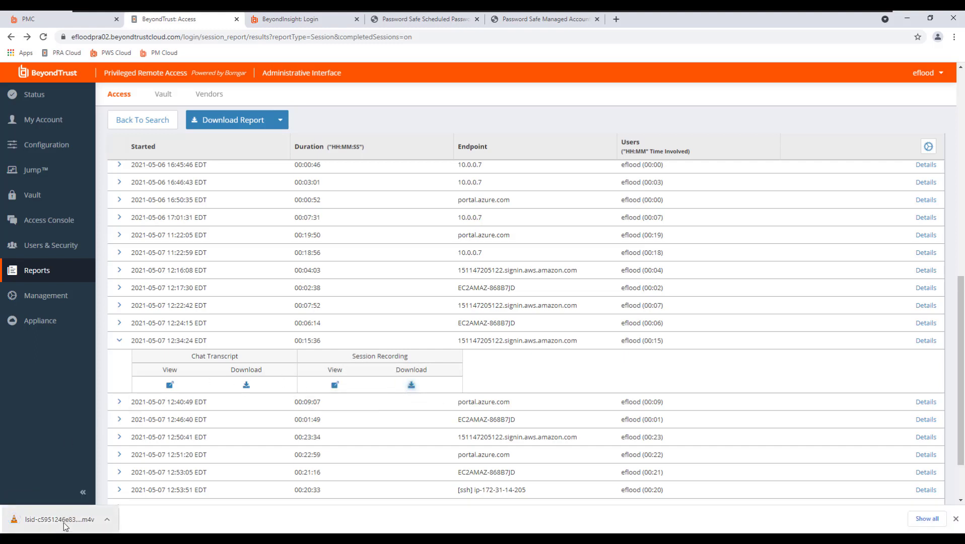
Play the downloaded .m4v AWS session recording in VLC, then return to the 13 Password Safe reports
left_click(58, 518)
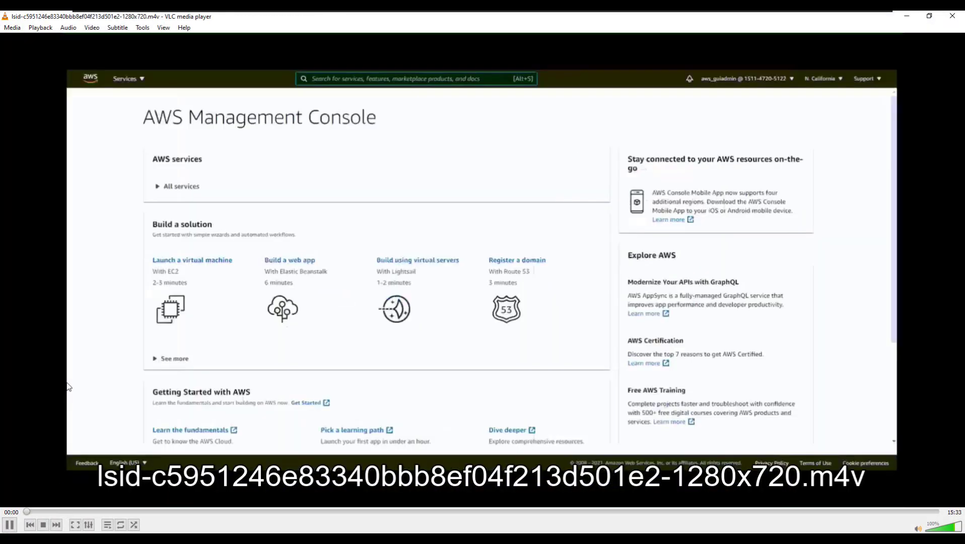
scroll("down", 3)
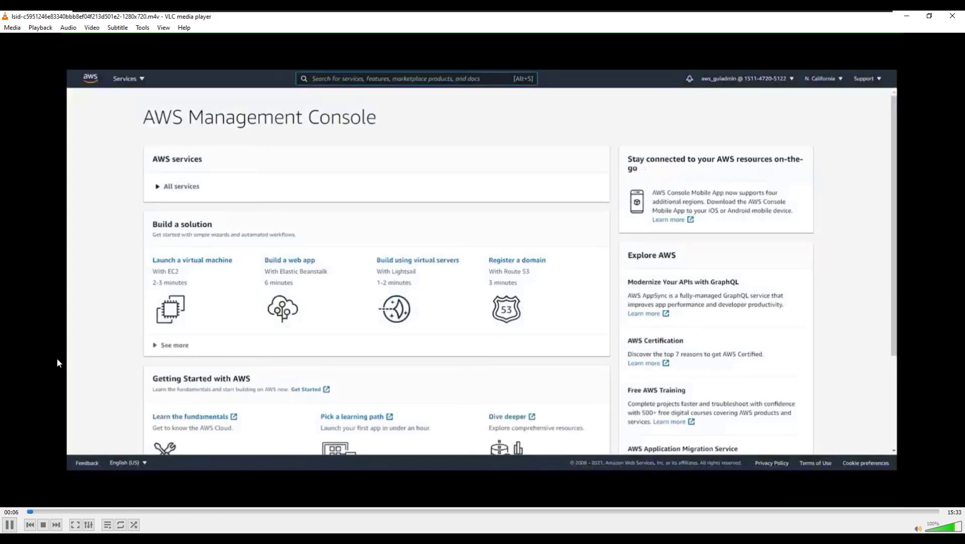
left_click(181, 185)
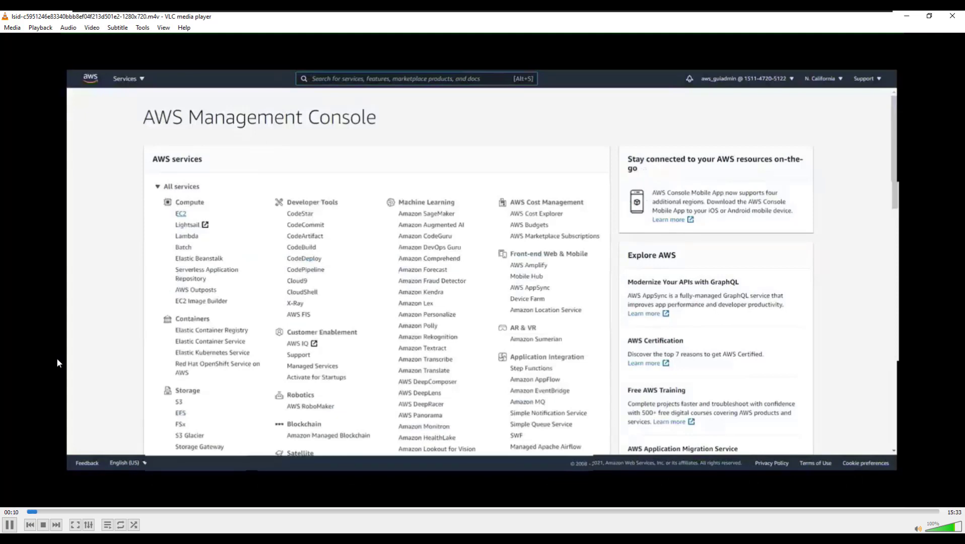
left_click(180, 213)
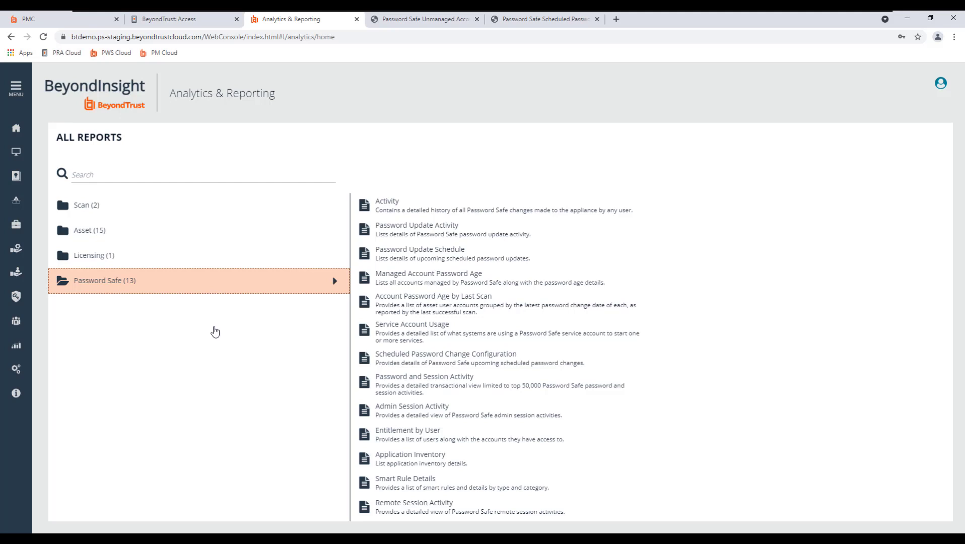
mouse_move(571, 248)
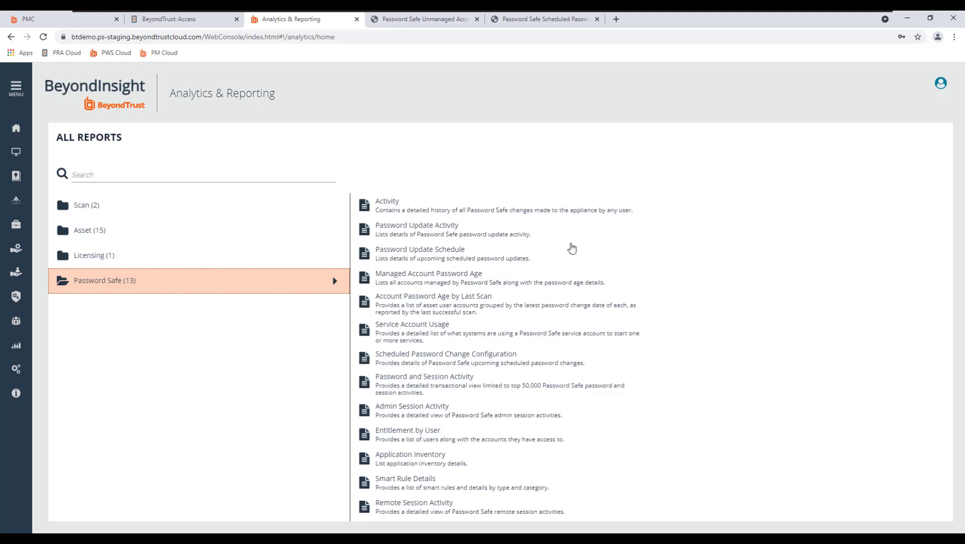
mouse_move(636, 240)
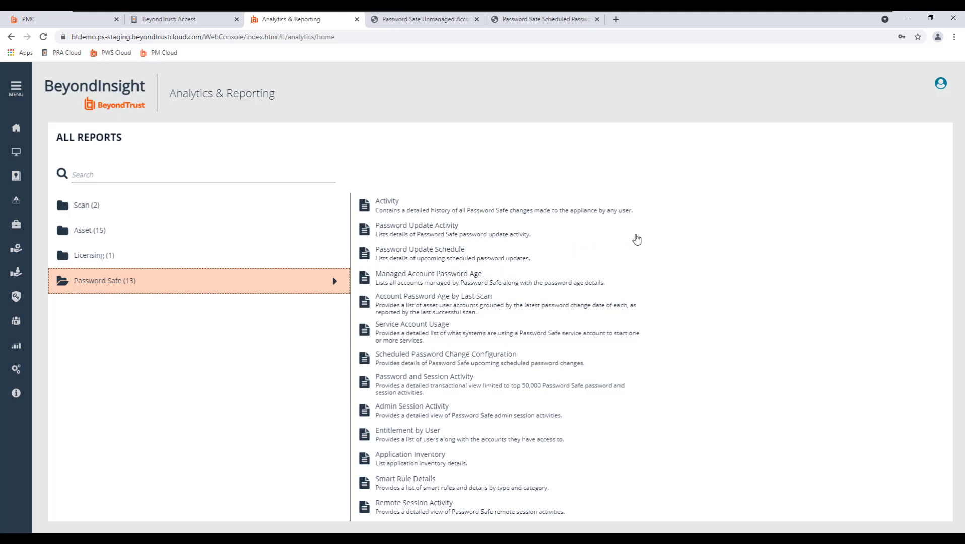
mouse_move(667, 243)
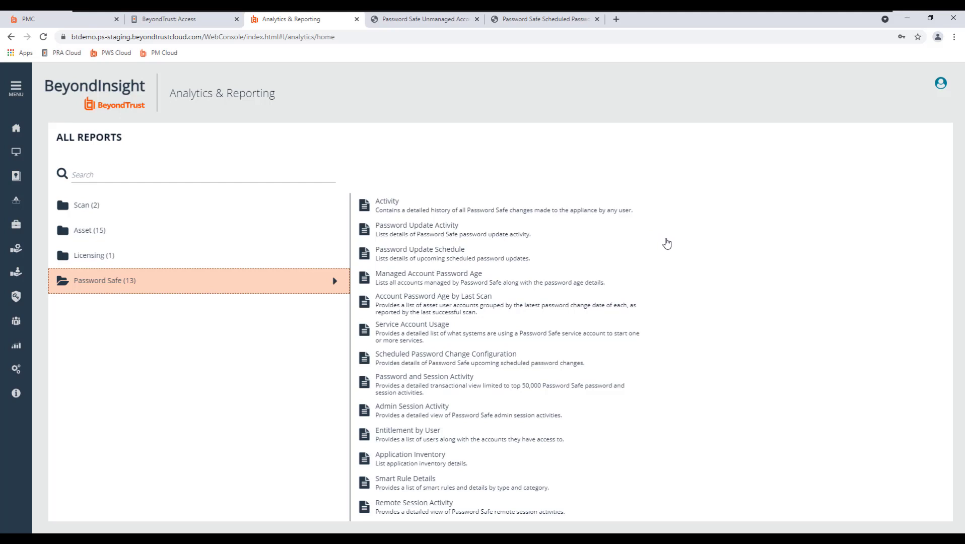
mouse_move(672, 242)
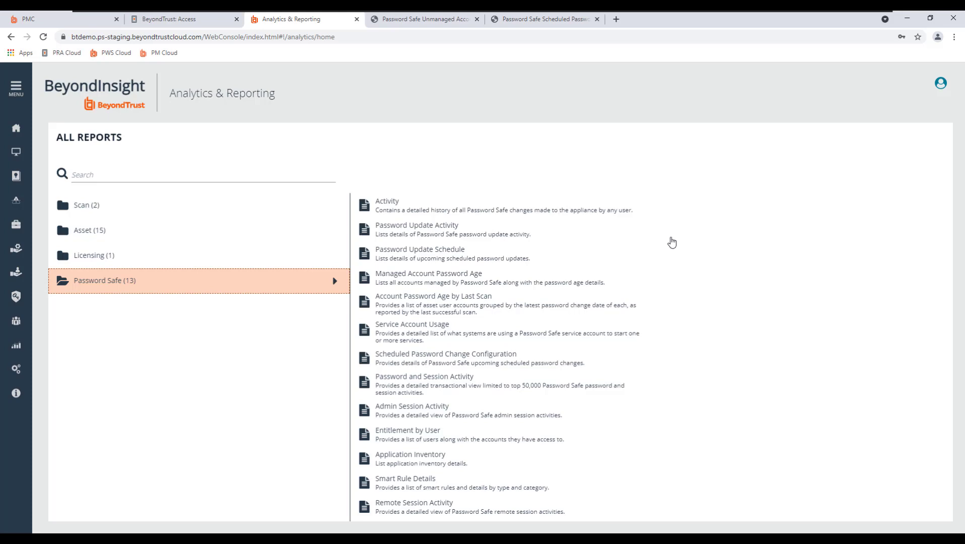
mouse_move(402, 27)
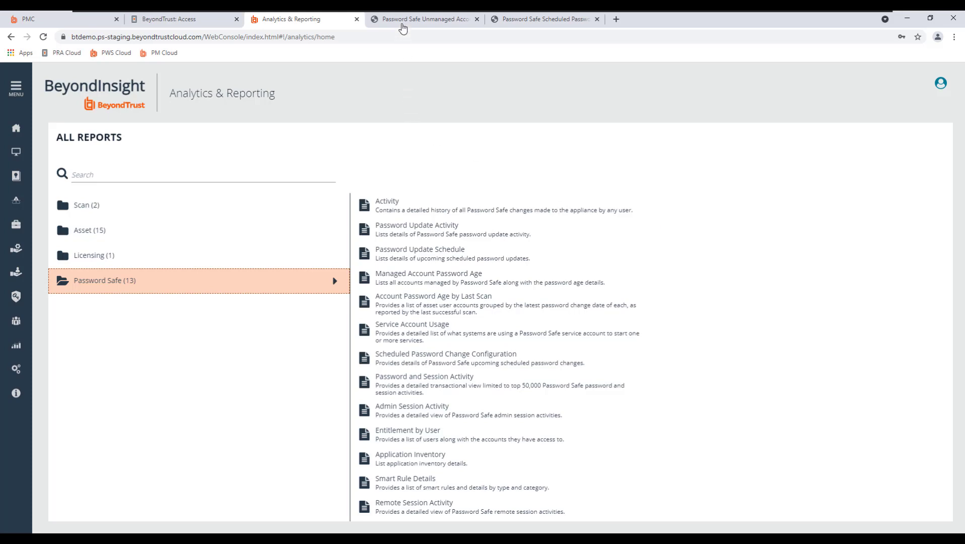
View the Unmanaged Account Password Age PDF, then the 28-page Scheduled Password Change Configuration Report
left_click(422, 18)
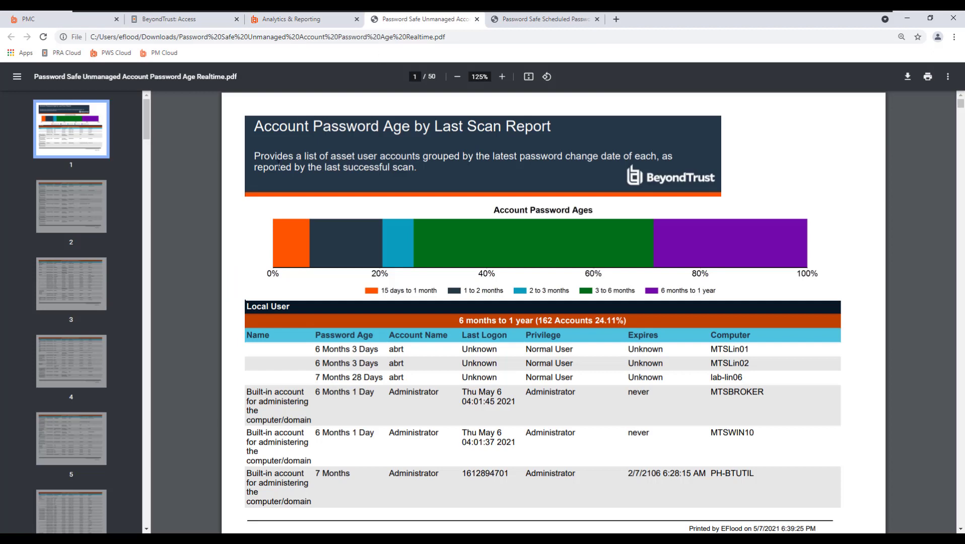
mouse_move(275, 213)
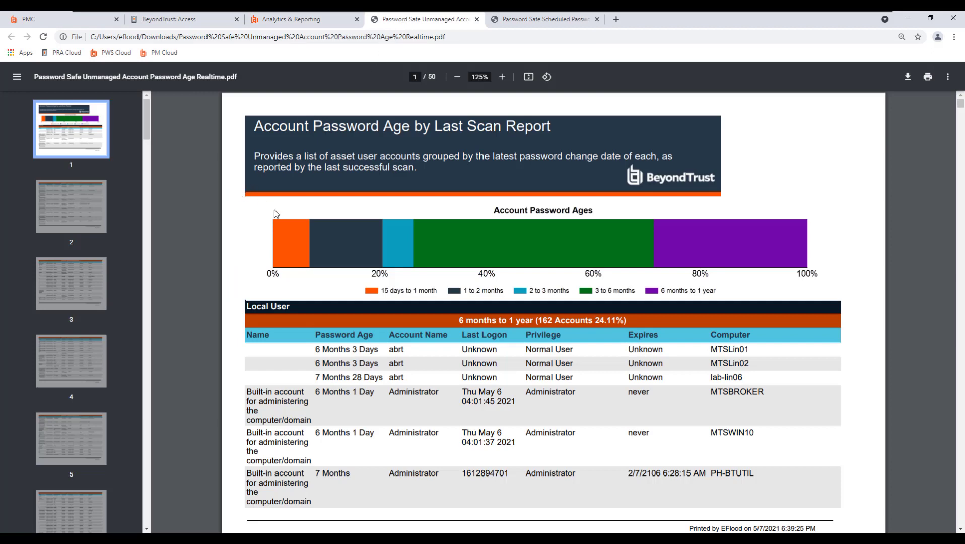
mouse_move(756, 258)
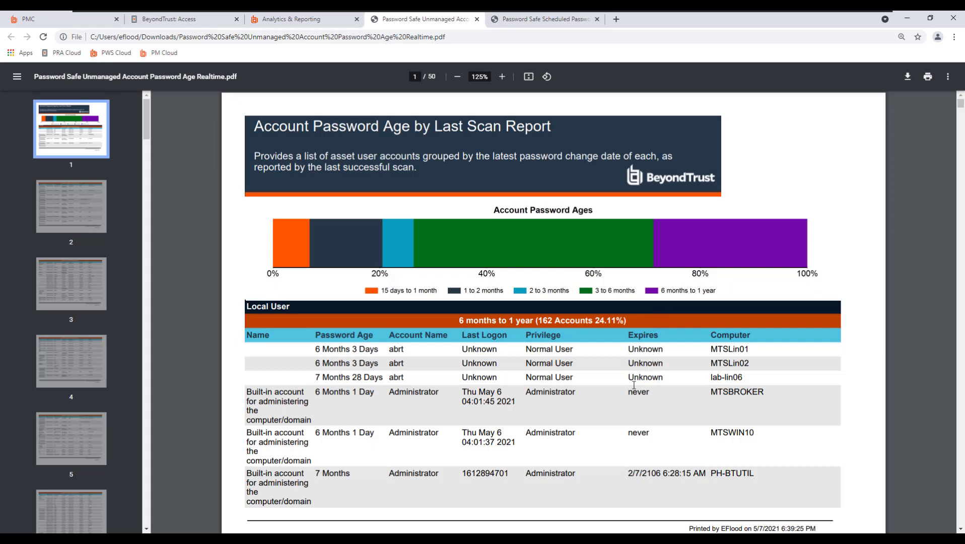
mouse_move(606, 353)
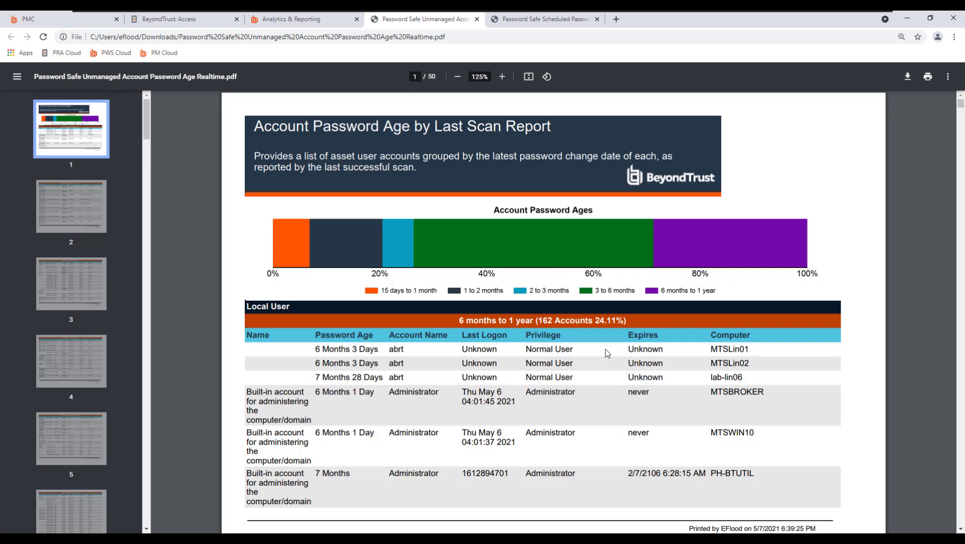
mouse_move(601, 351)
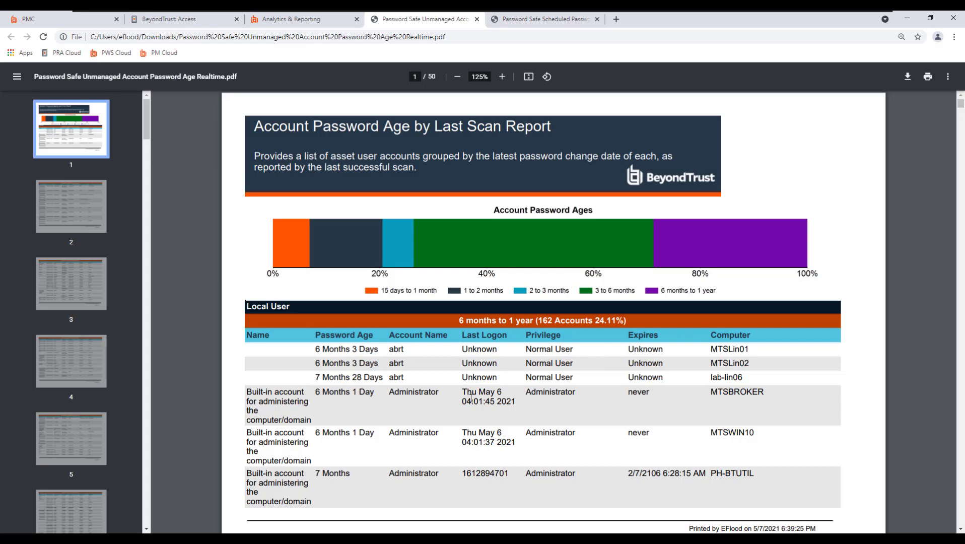
mouse_move(336, 397)
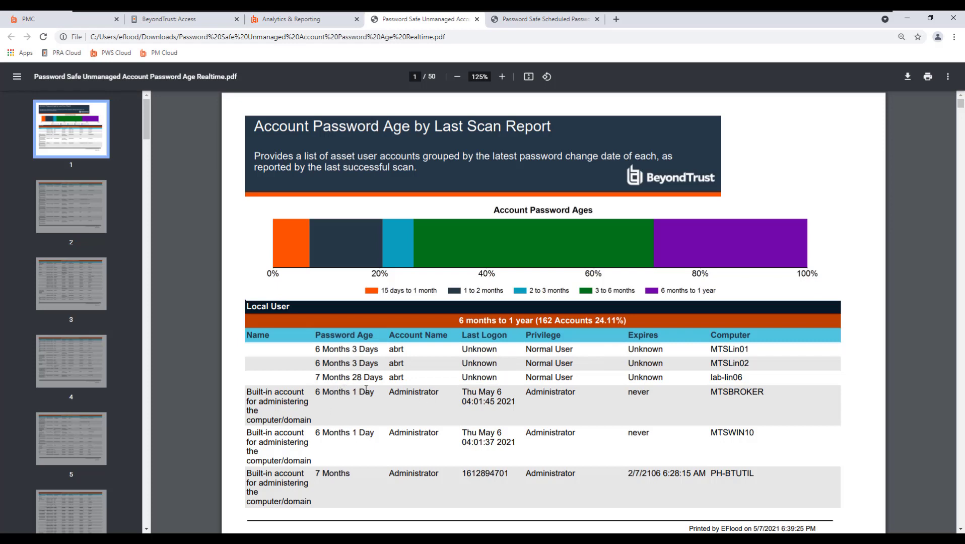
left_click(544, 18)
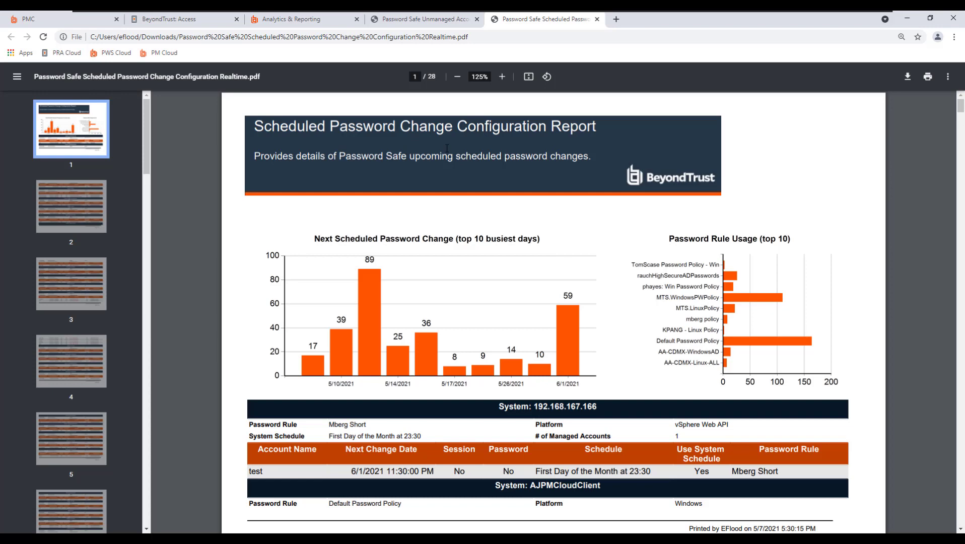
mouse_move(639, 237)
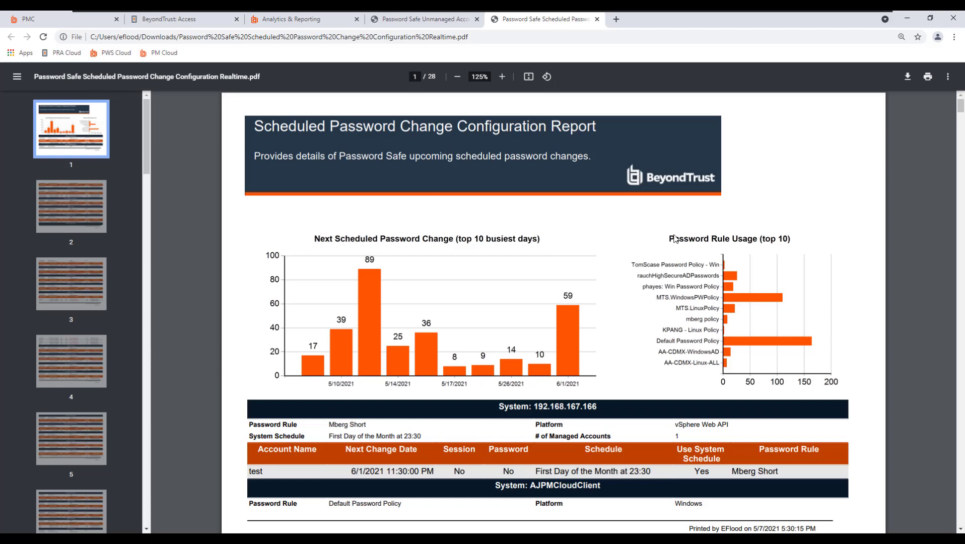
mouse_move(658, 296)
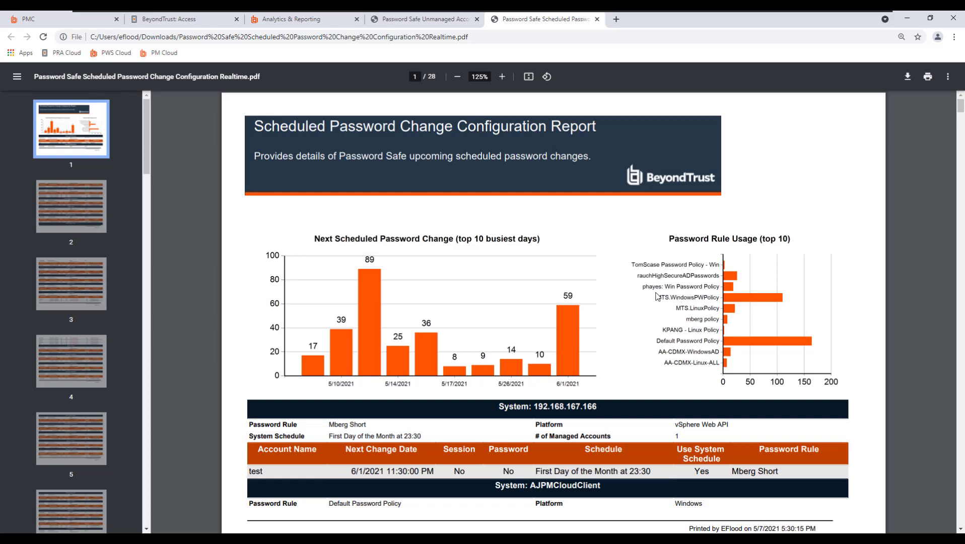